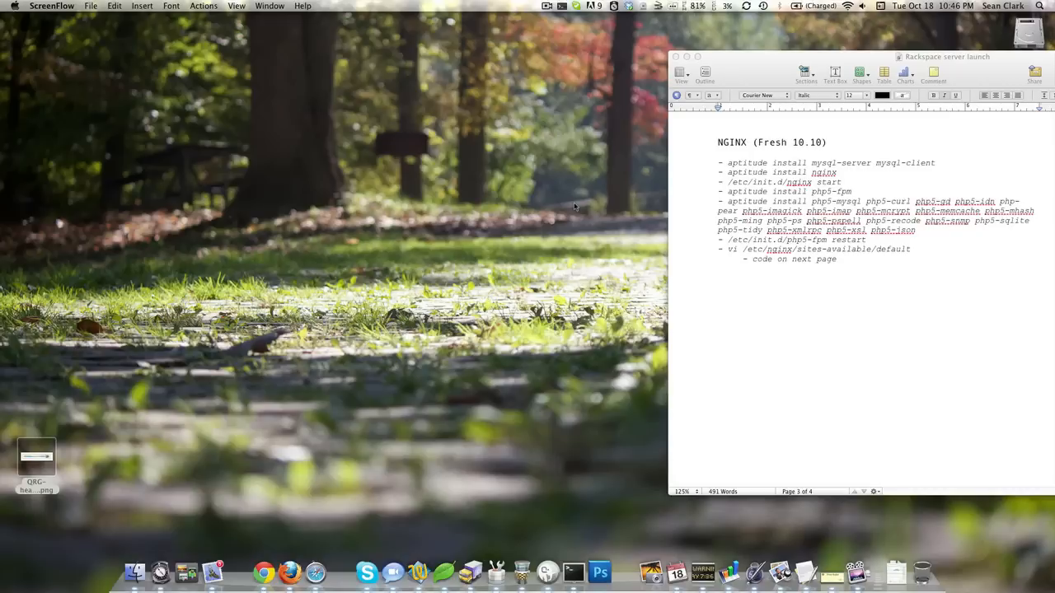
{"action": "mouse_move", "coordinate": [577, 206]}
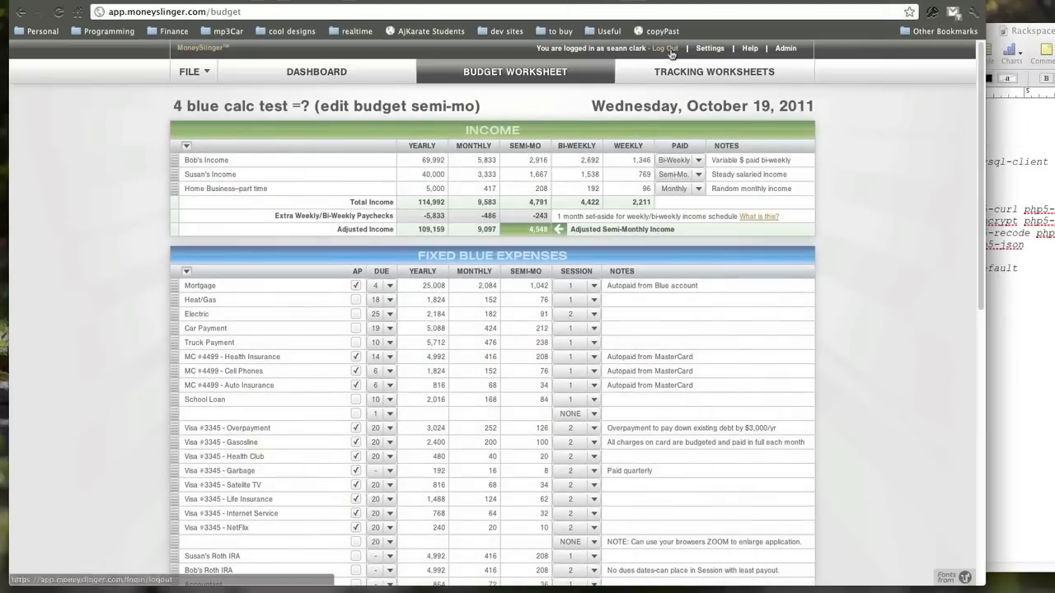
Log out of the MoneySlinger account that has the budget worksheet open.
{"action": "left_click", "coordinate": [665, 47]}
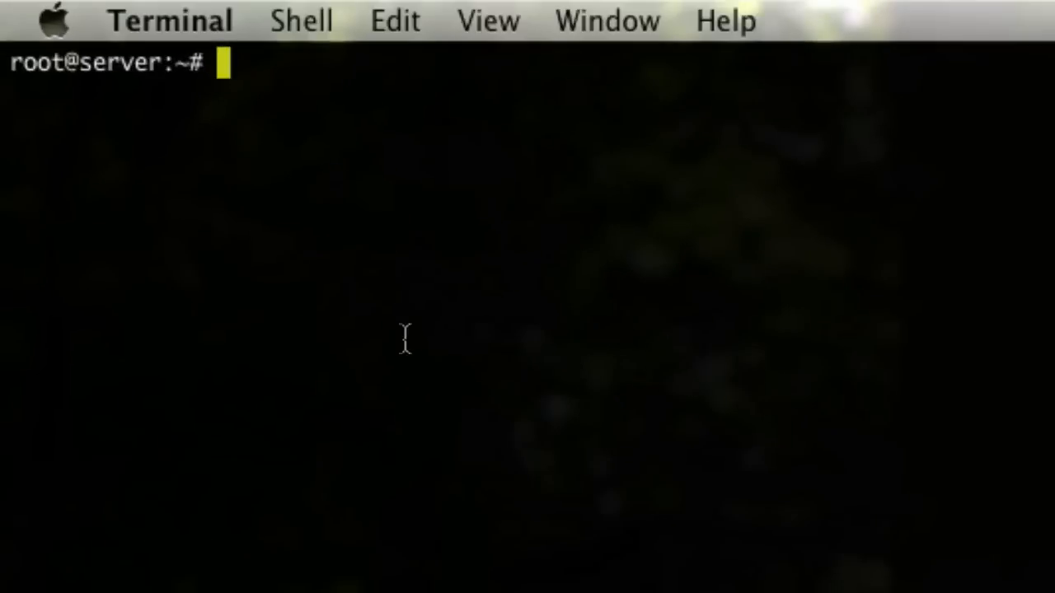
Run '/etc/init./apache2 stop', which fails with no such file or directory.
{"action": "type", "text": "/etc"}
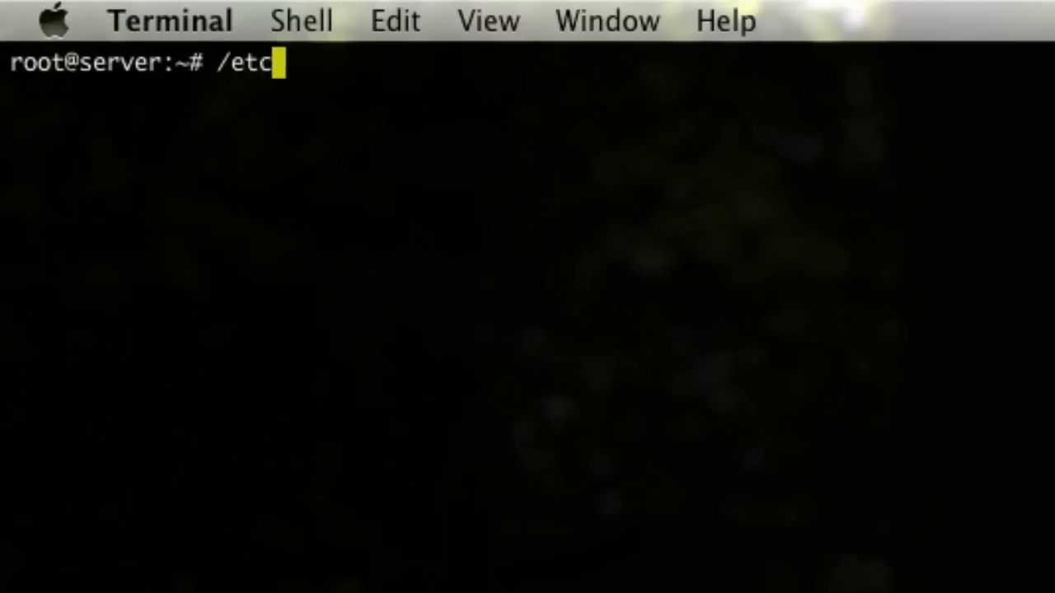
{"action": "type", "text": "/"}
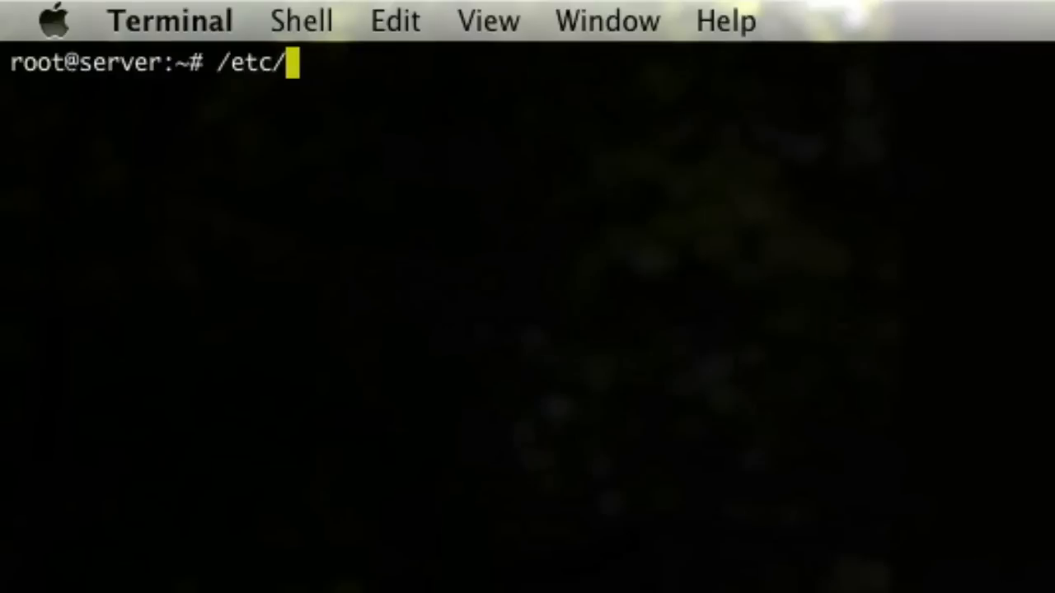
{"action": "type", "text": "init."}
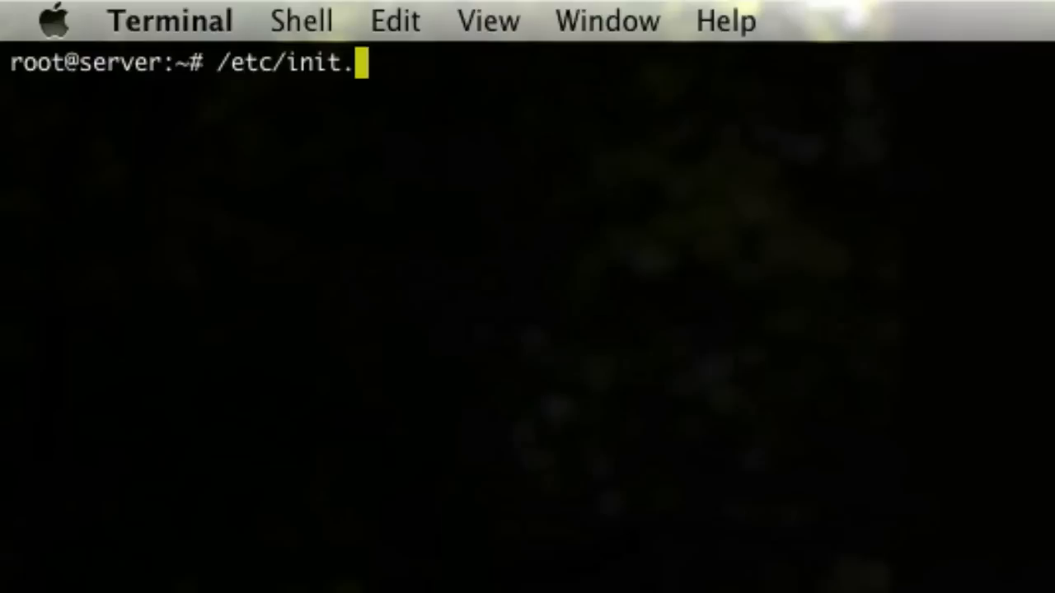
{"action": "type", "text": "/apache2 stop"}
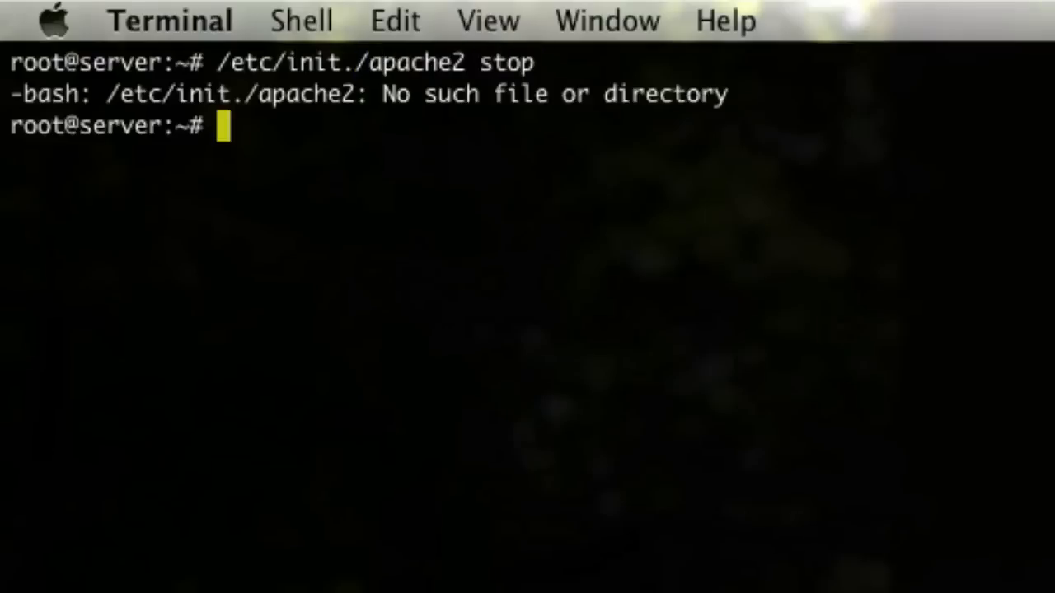
{"action": "type", "text": "/etc/init./apache2 stop"}
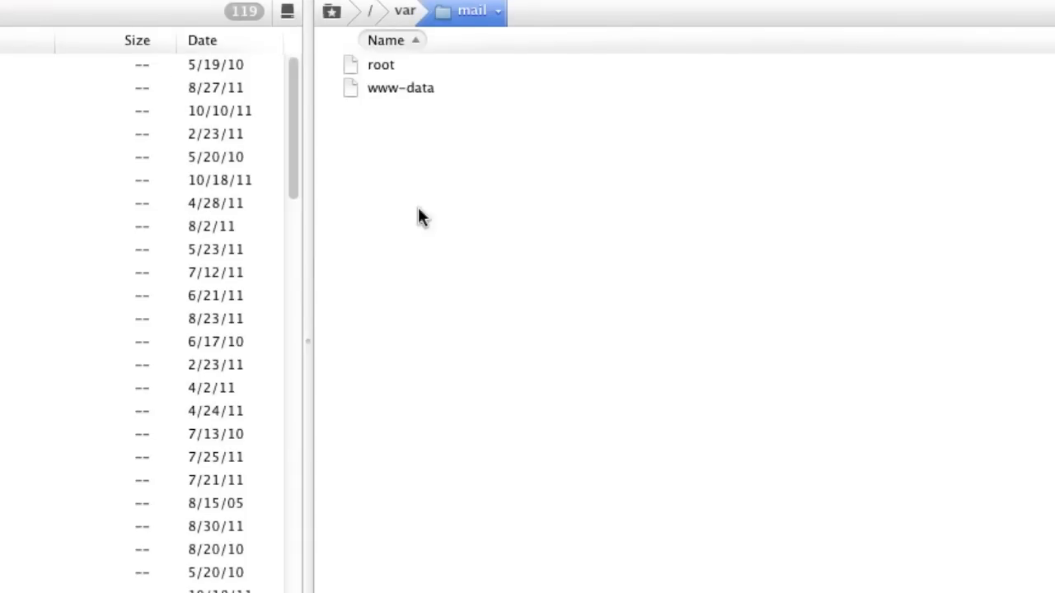
{"action": "left_click", "coordinate": [404, 10]}
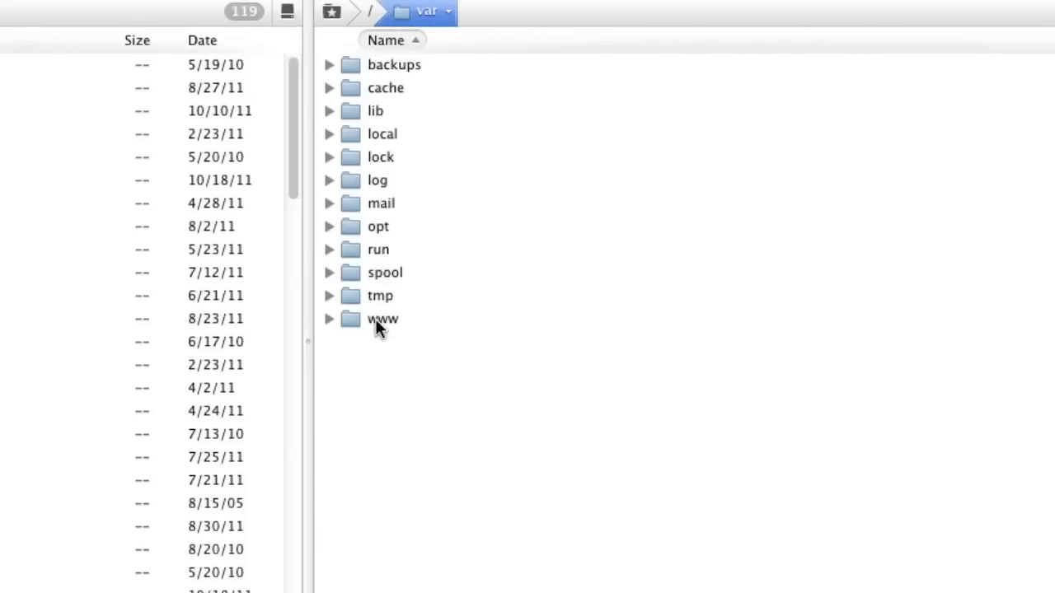
{"action": "mouse_move", "coordinate": [387, 328]}
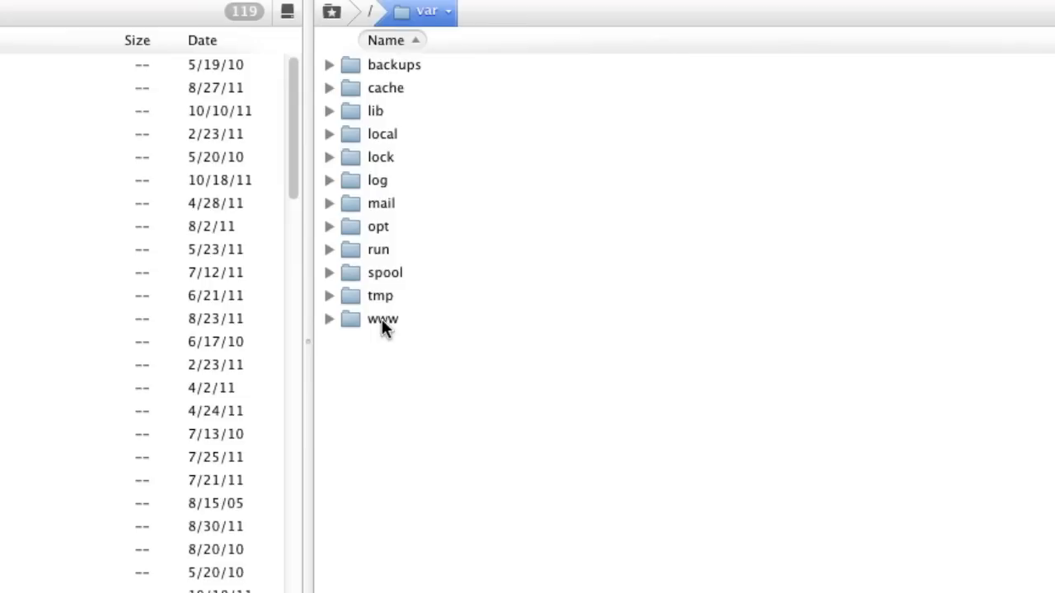
{"action": "left_click", "coordinate": [381, 319]}
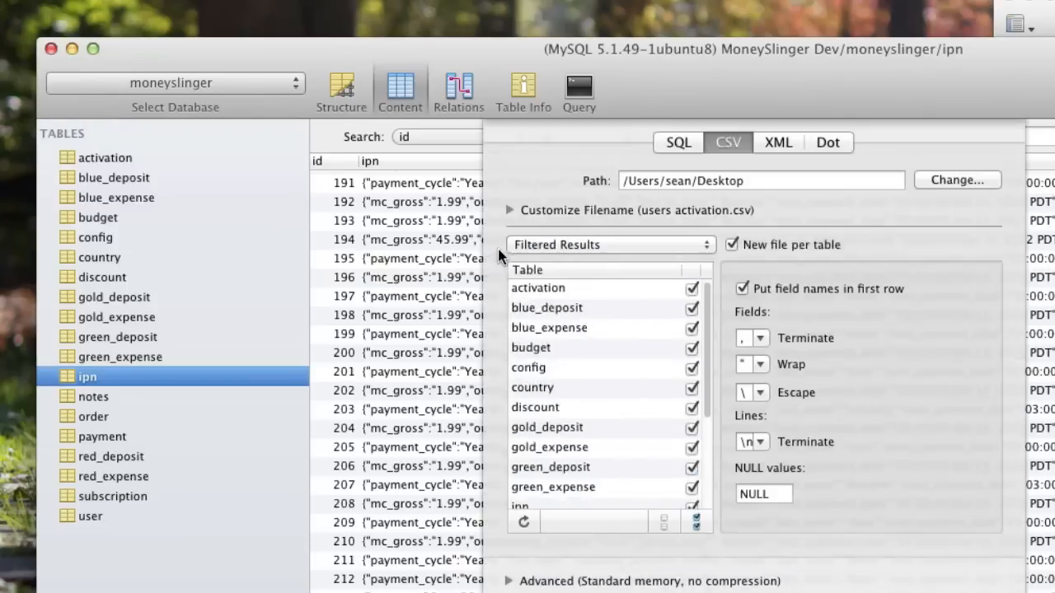
Export the moneyslinger database as an SQL dump named 'ms oct 18'.
{"action": "left_click", "coordinate": [677, 142]}
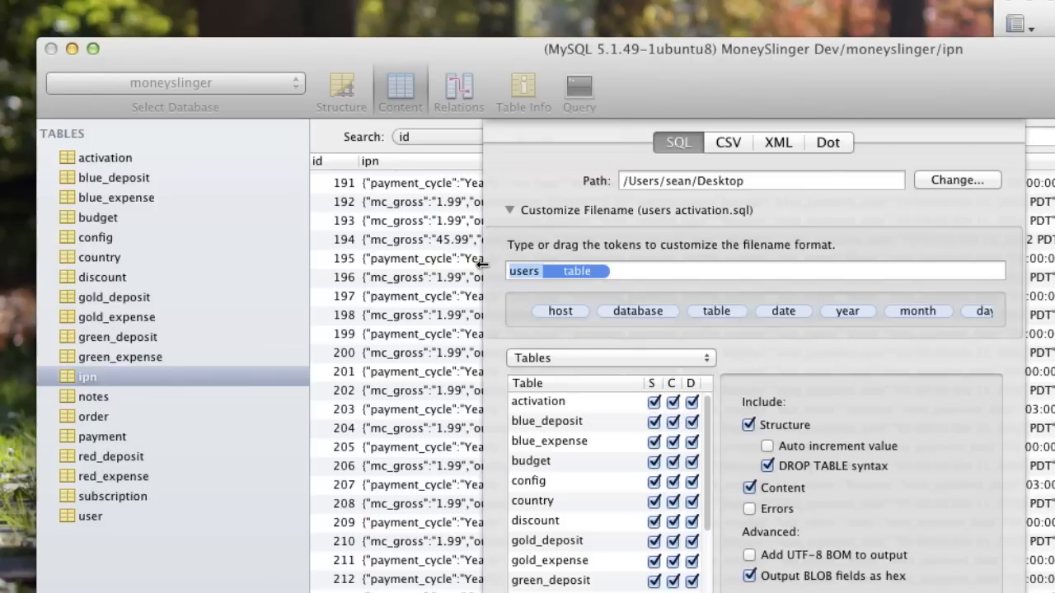
{"action": "type", "text": "ms oct 18"}
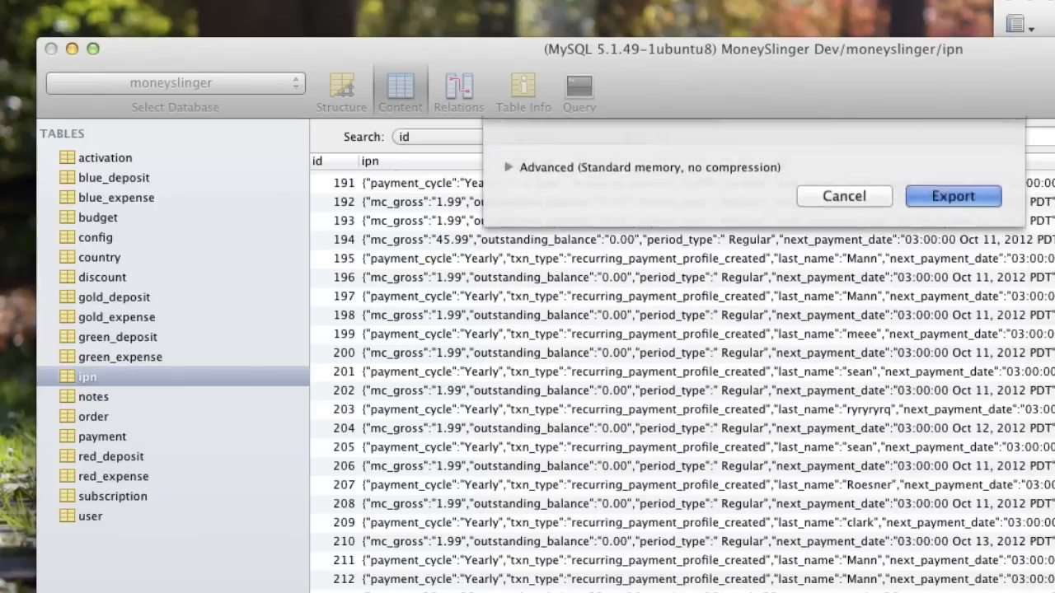
{"action": "left_click", "coordinate": [953, 196]}
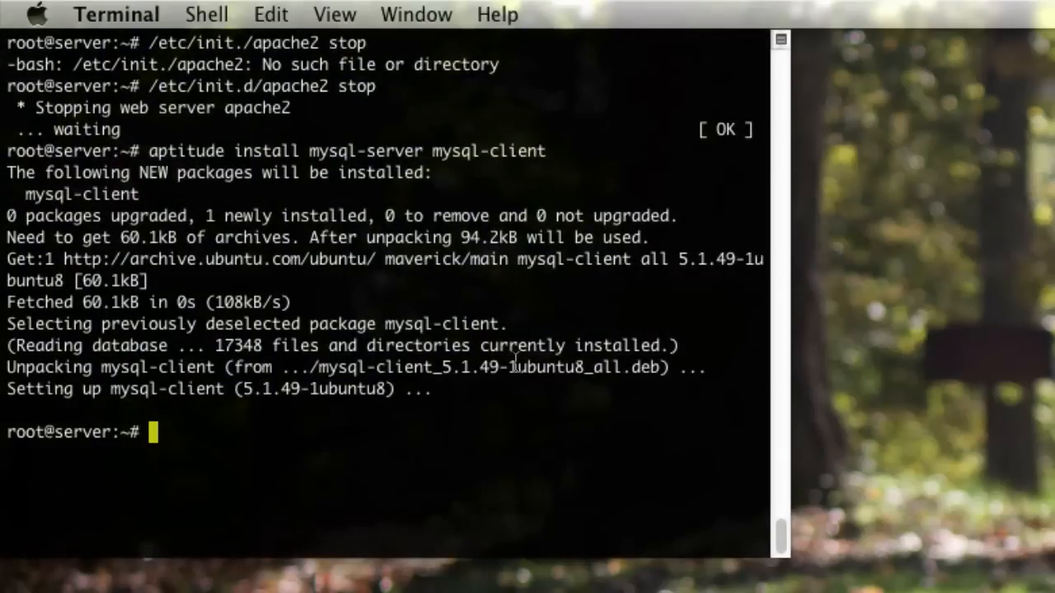
Install nginx and php5-fpm with aptitude, answering y, then restart php5-fpm.
{"action": "type", "text": "aptitude install nginx"}
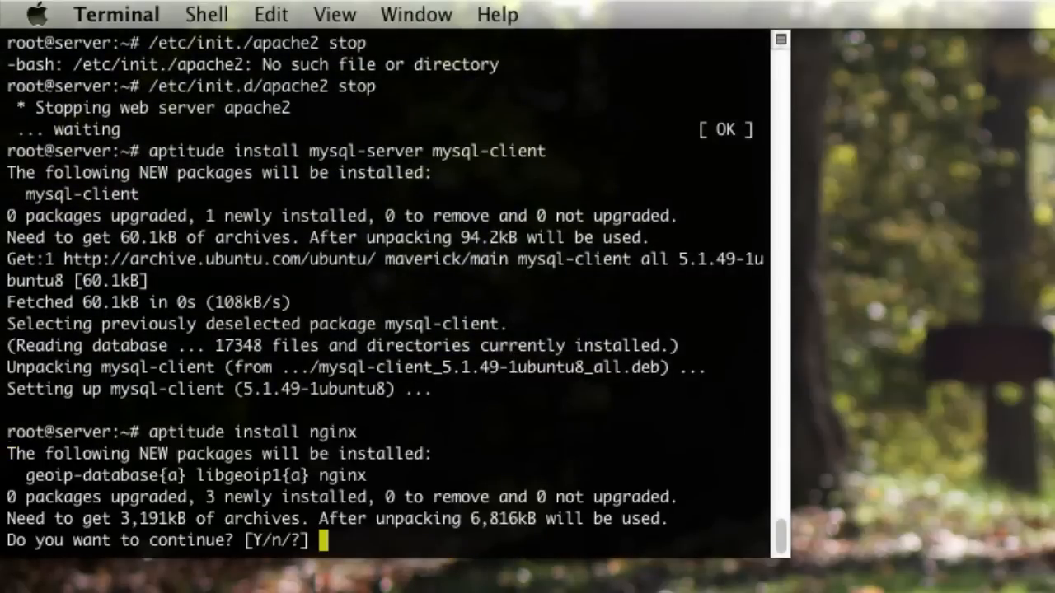
{"action": "type", "text": "y"}
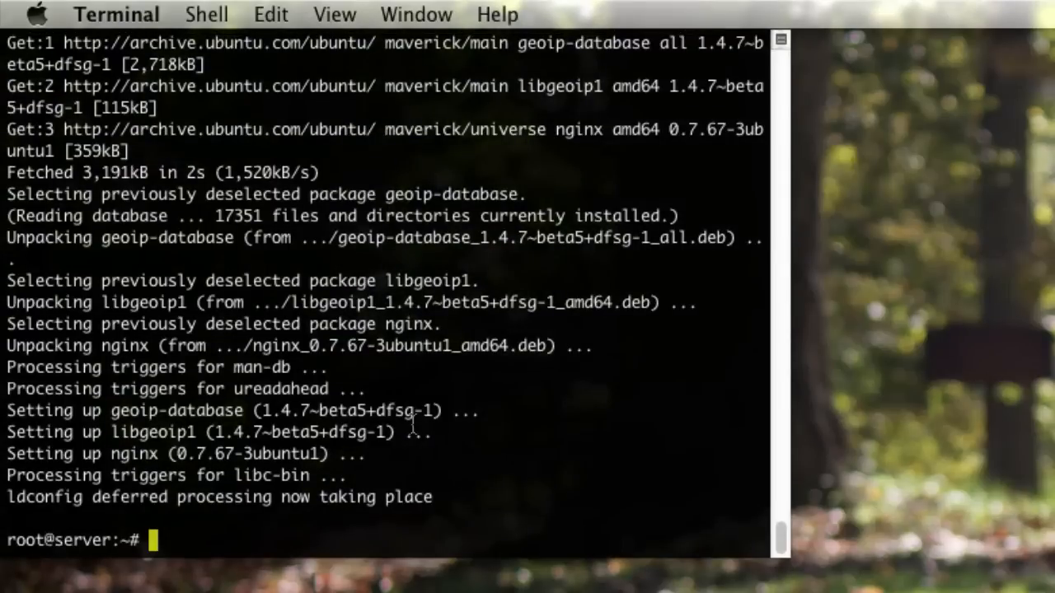
{"action": "type", "text": "aptitude install php5-fpm"}
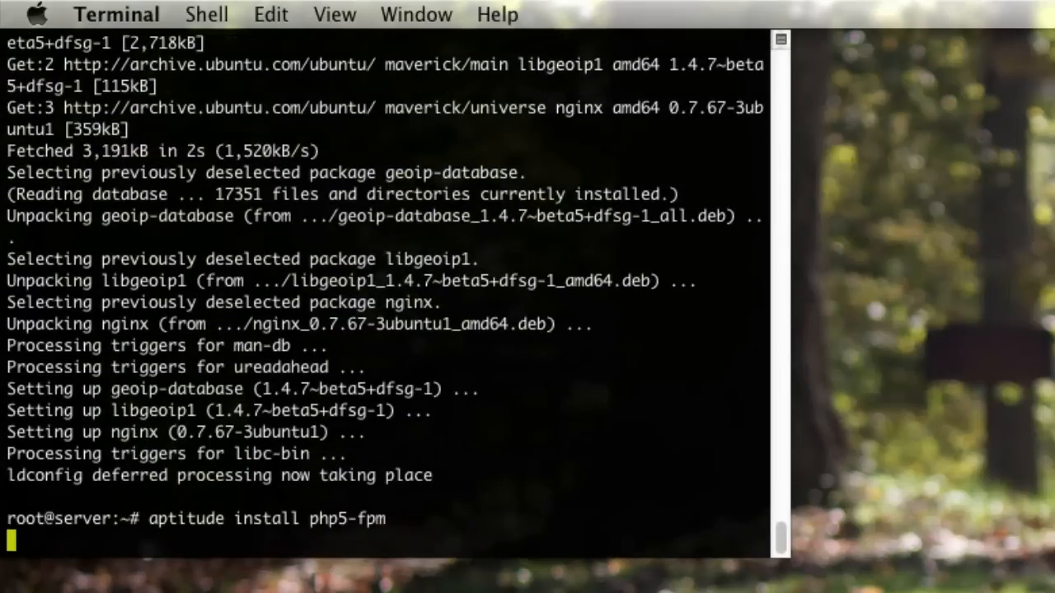
{"action": "type", "text": "y"}
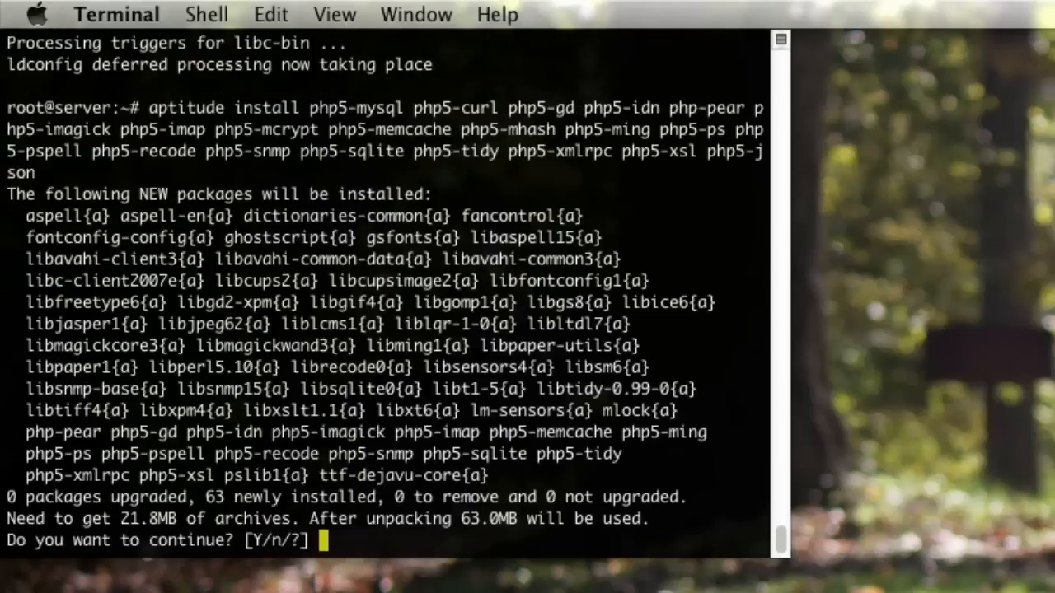
{"action": "type", "text": "y"}
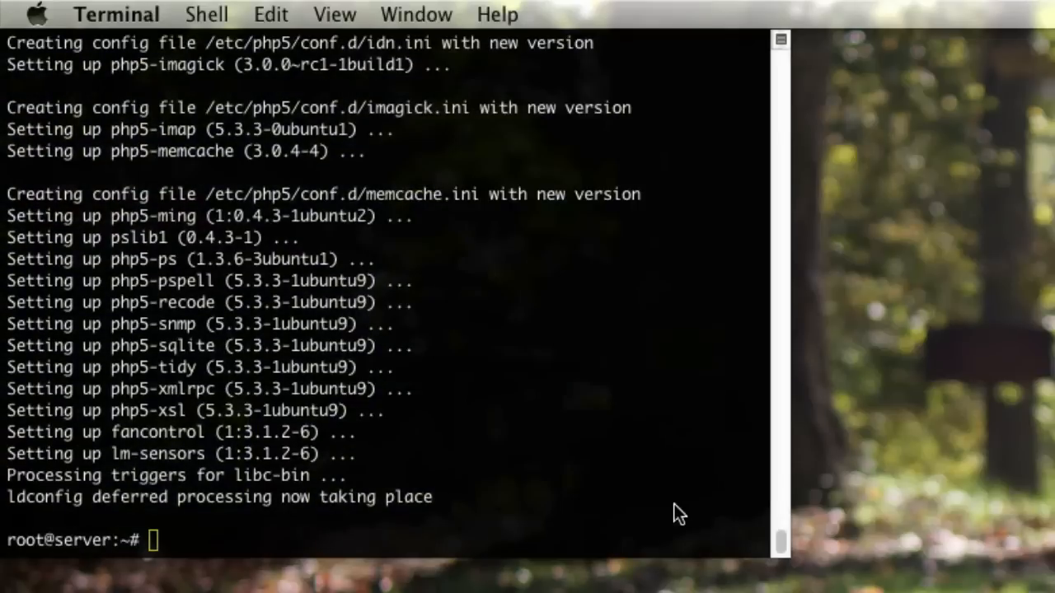
{"action": "type", "text": "/etc/init.d/php5-fpm restart"}
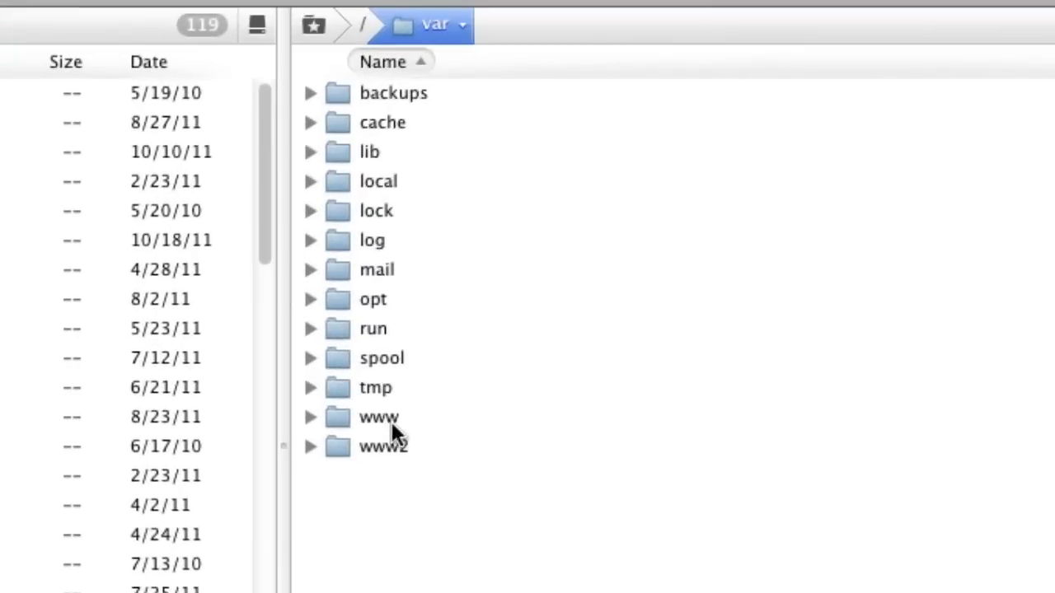
{"action": "mouse_move", "coordinate": [461, 527]}
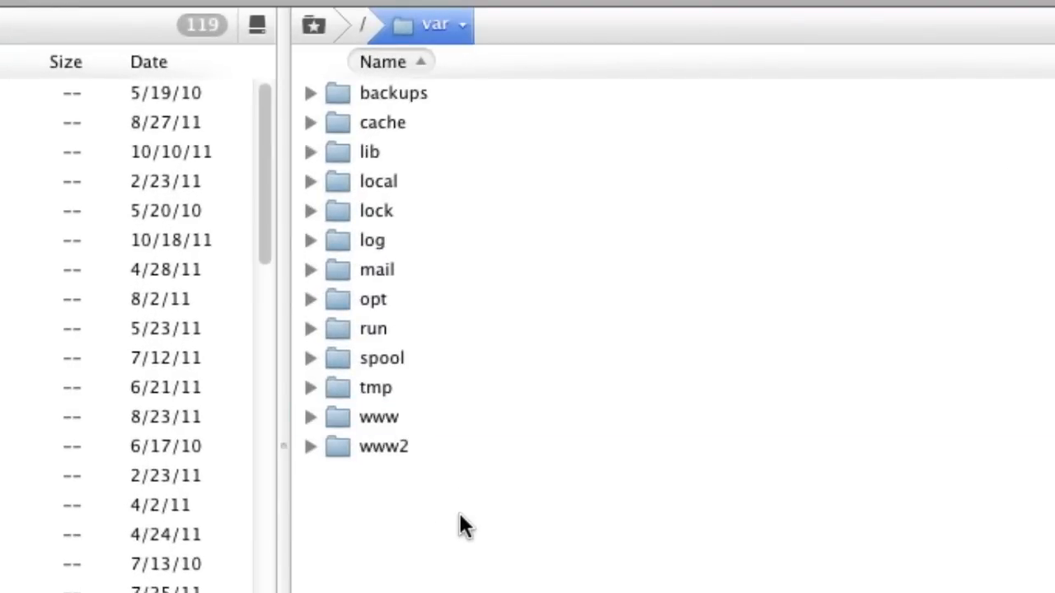
{"action": "mouse_move", "coordinate": [361, 37]}
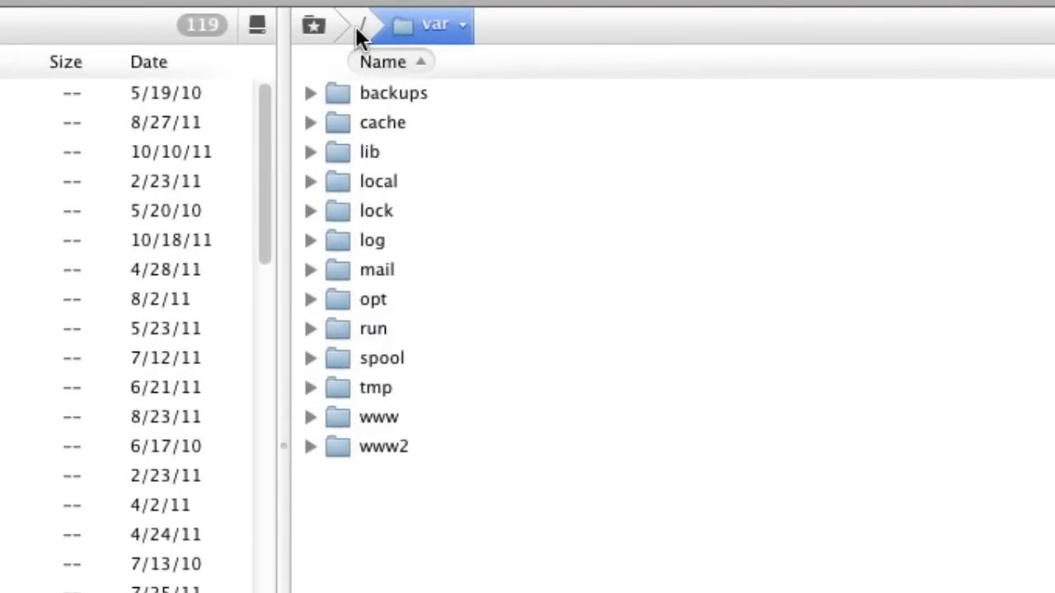
Browse from root to /etc/nginx/sites-available and open the default site config.
{"action": "left_click", "coordinate": [358, 25]}
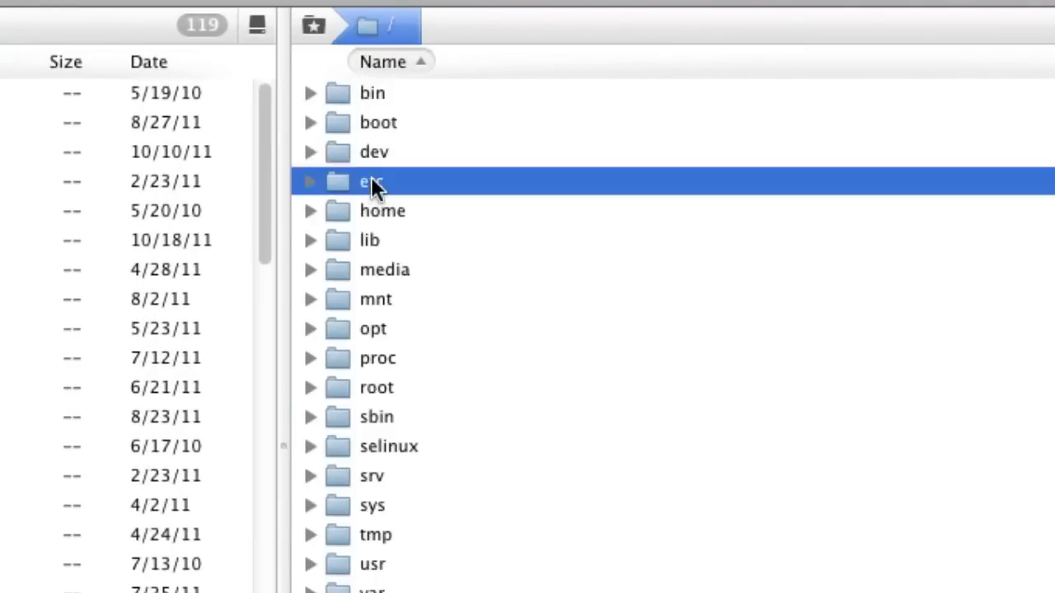
{"action": "double_click", "coordinate": [371, 182]}
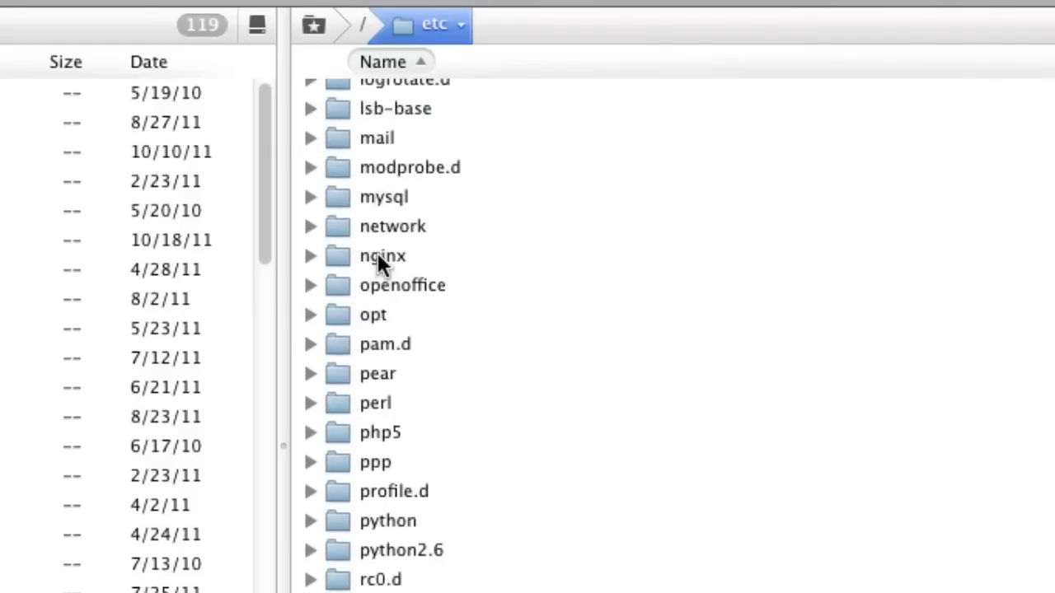
{"action": "double_click", "coordinate": [382, 255]}
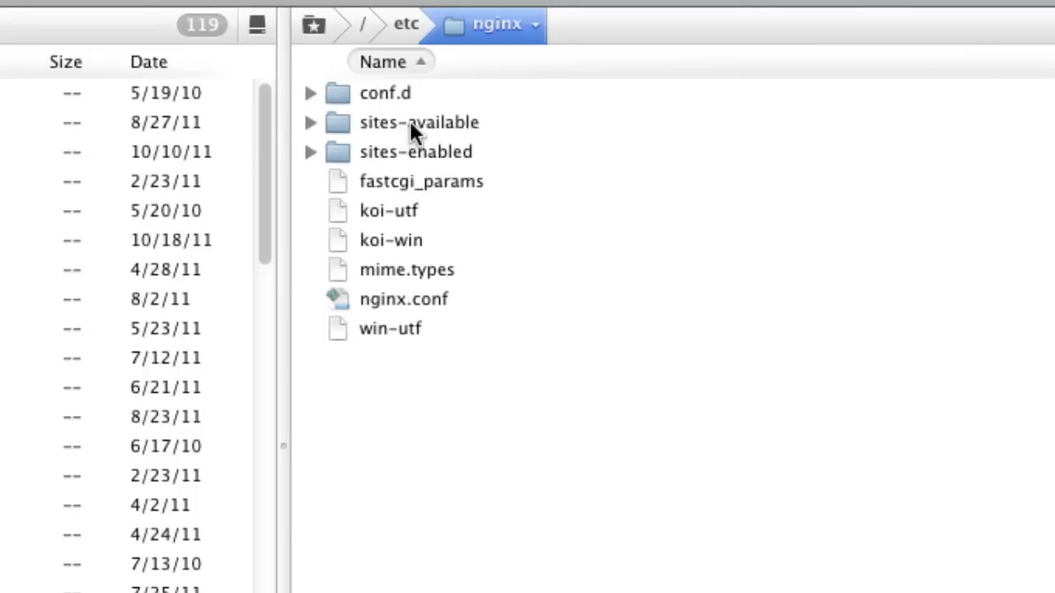
{"action": "double_click", "coordinate": [418, 122]}
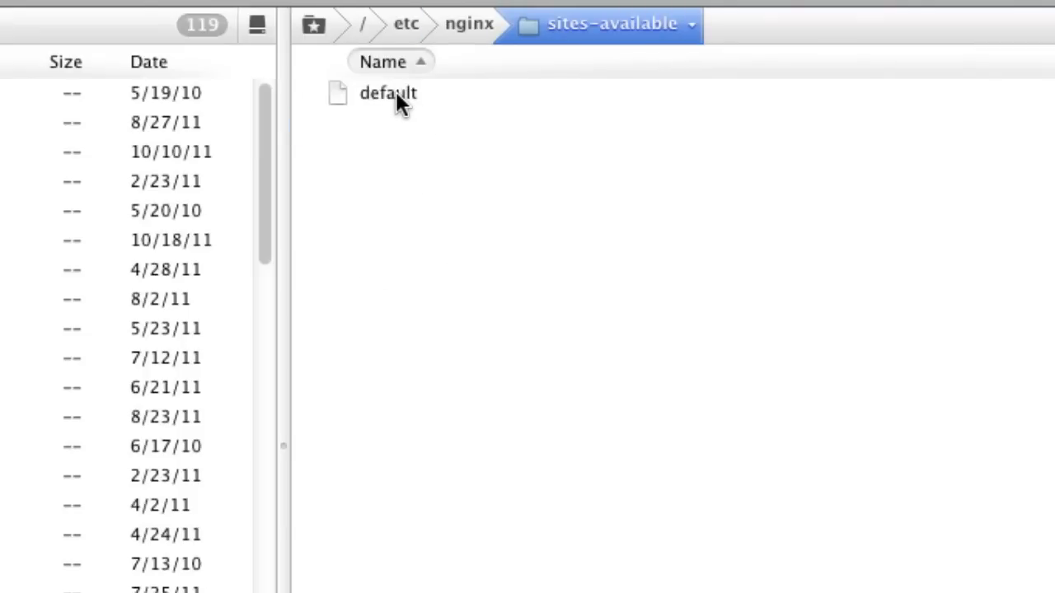
{"action": "double_click", "coordinate": [388, 92]}
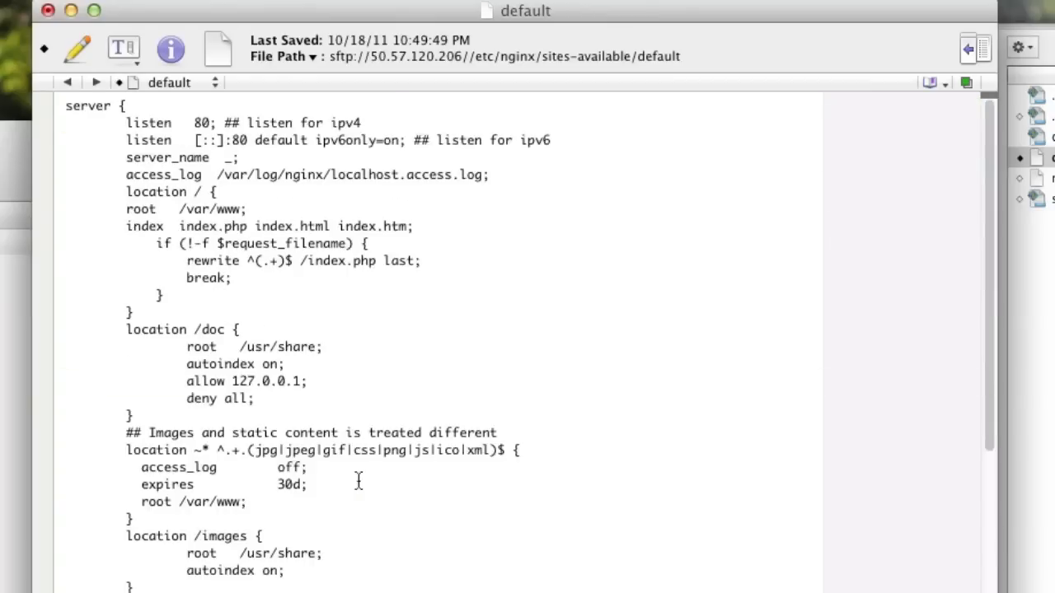
{"action": "mouse_move", "coordinate": [317, 373]}
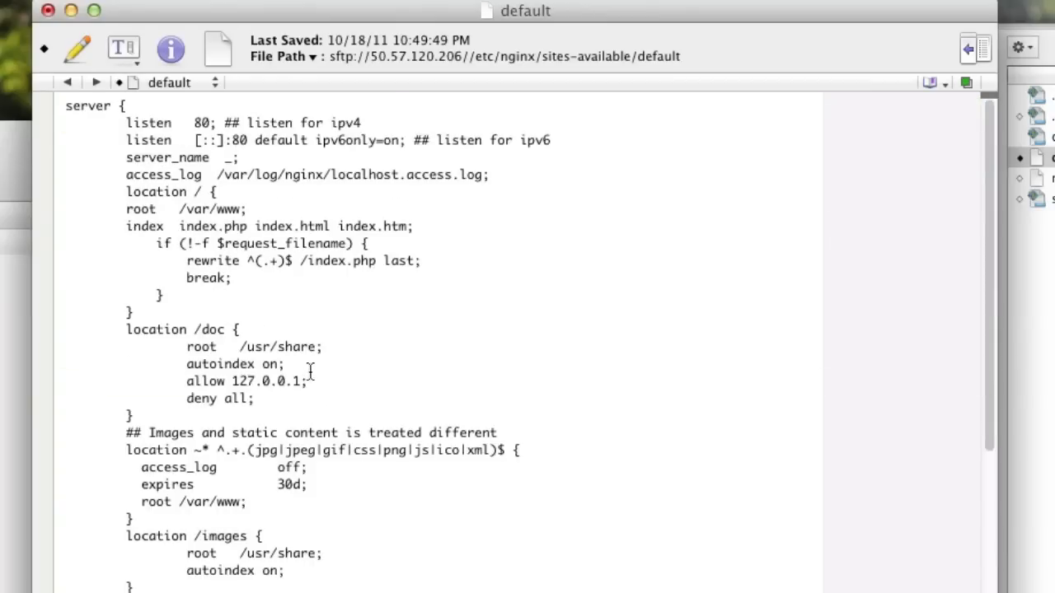
{"action": "left_click", "coordinate": [321, 346]}
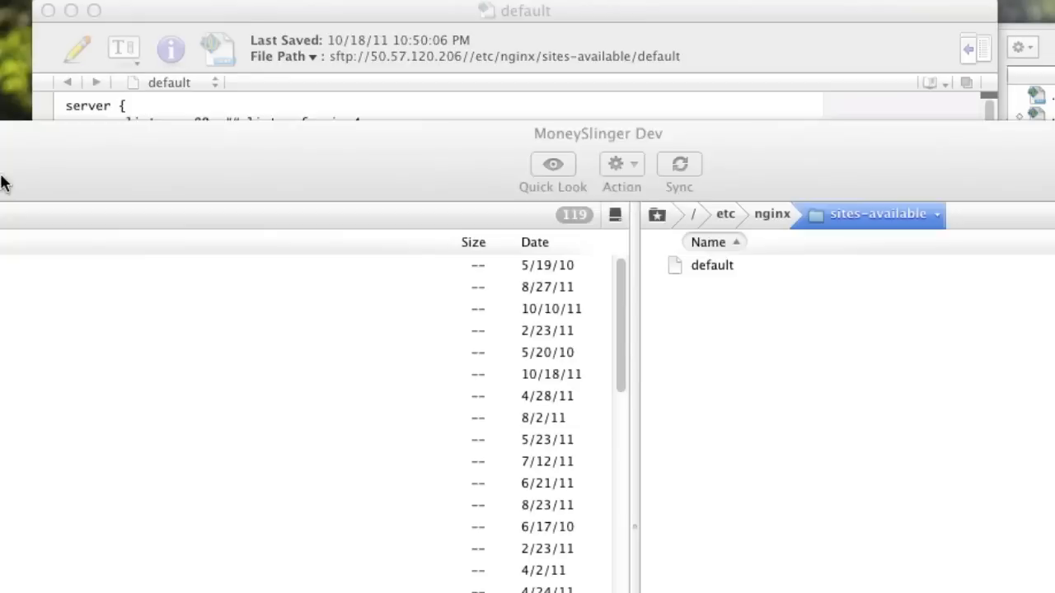
Browse to the server's /var/www folder and select the nginx-default folder.
{"action": "left_click", "coordinate": [693, 214]}
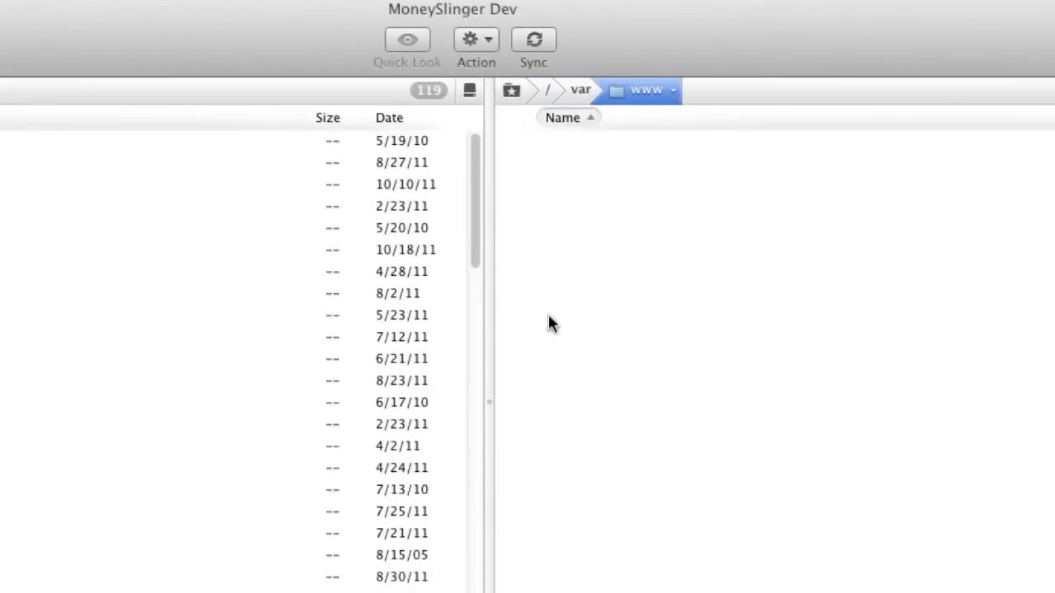
{"action": "left_click", "coordinate": [587, 140]}
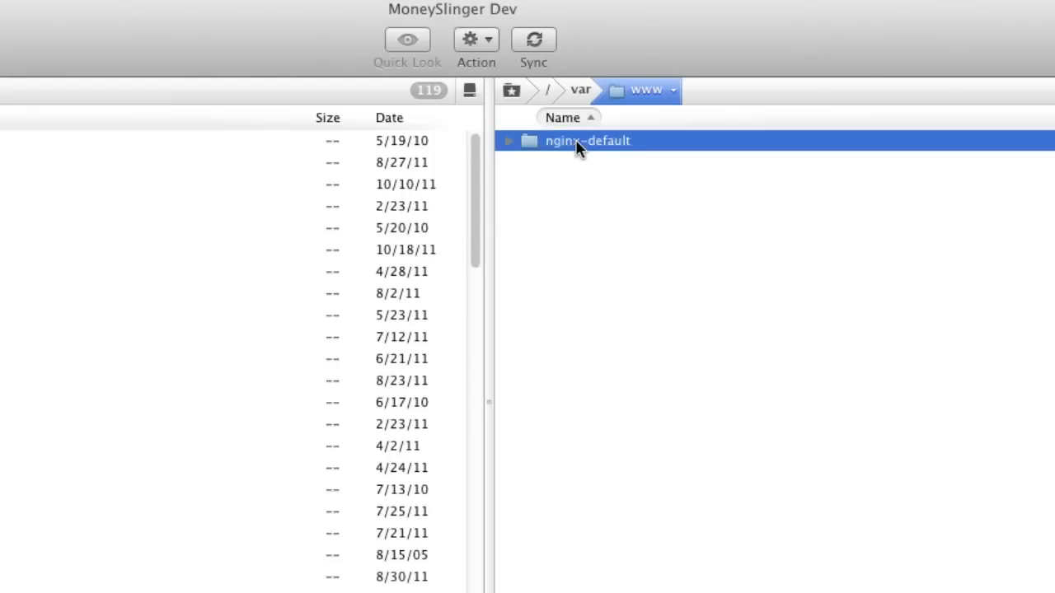
{"action": "left_click", "coordinate": [586, 140]}
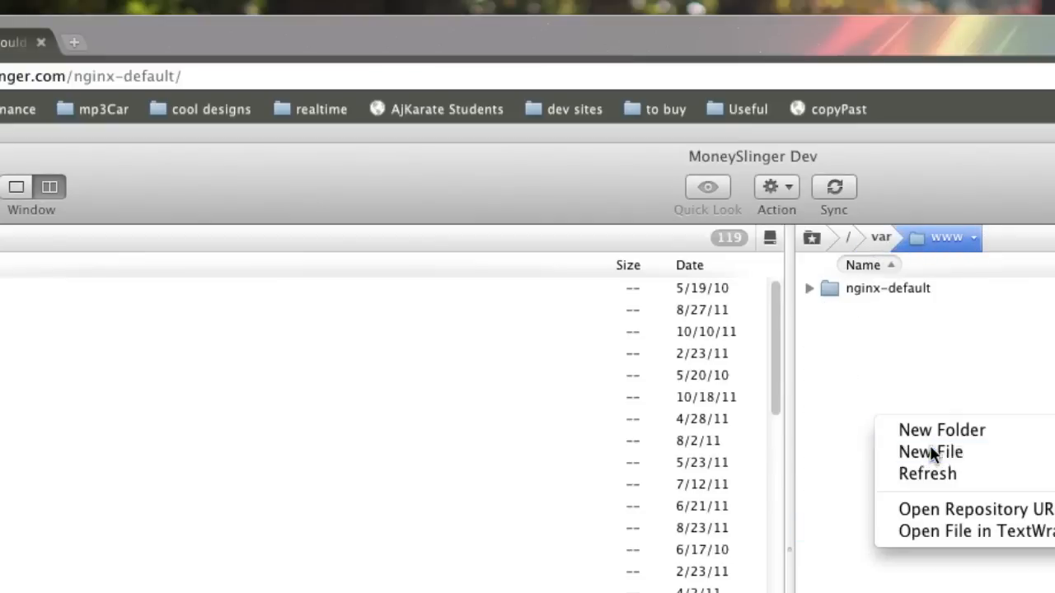
Create index.html in /var/www and enter 'hello test' in TextWrangler.
{"action": "left_click", "coordinate": [930, 452]}
{"action": "type", "text": "index.html"}
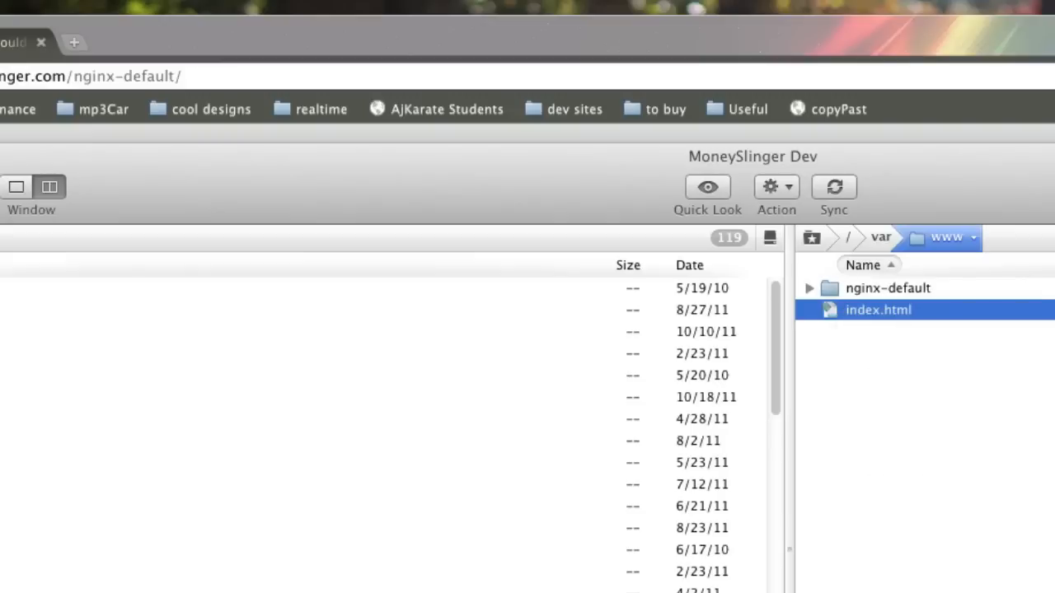
{"action": "double_click", "coordinate": [878, 309]}
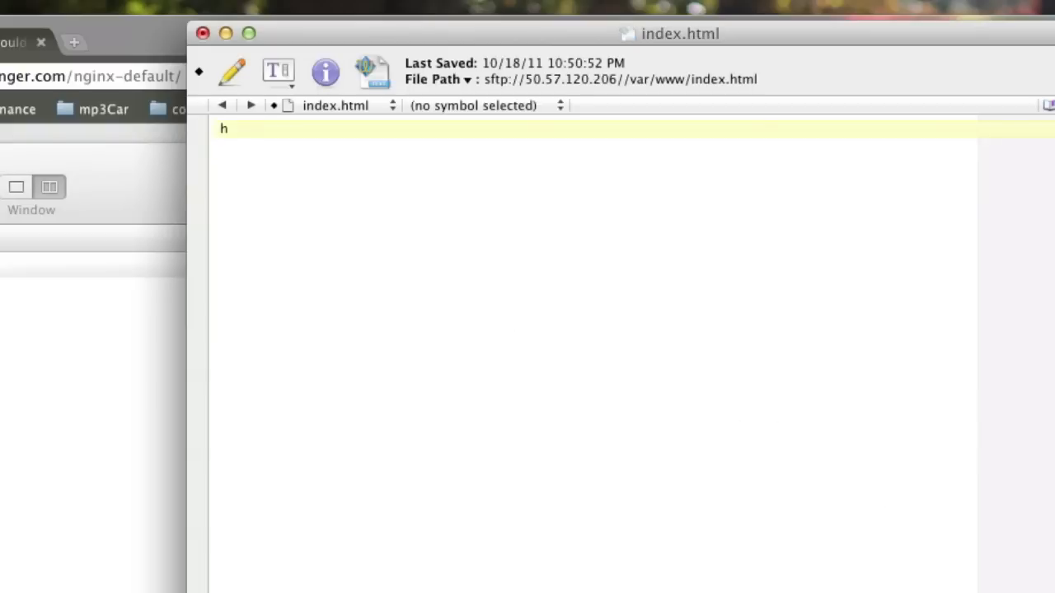
{"action": "type", "text": "ello test"}
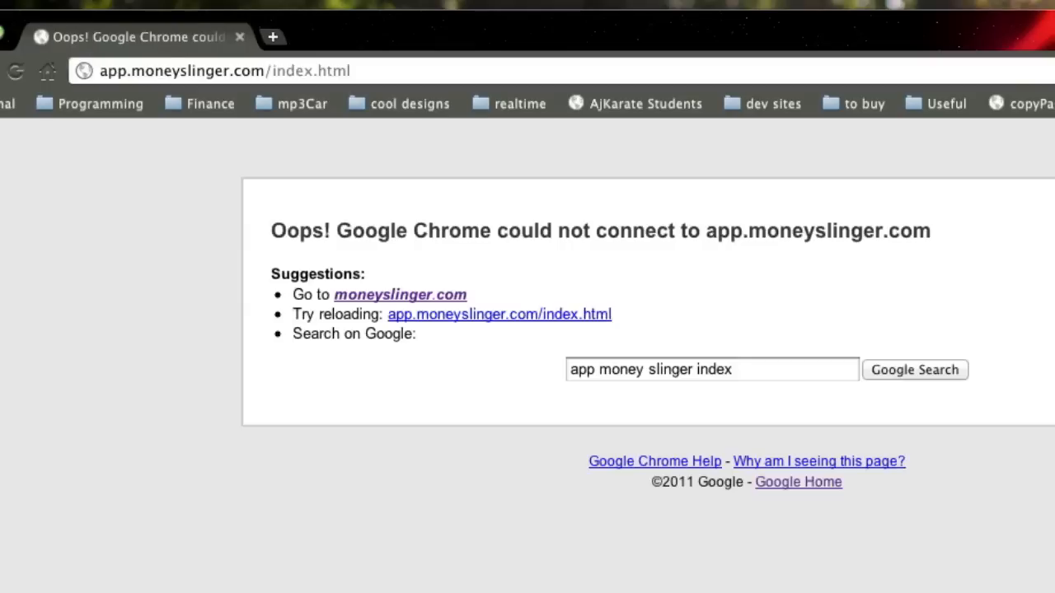
{"action": "mouse_move", "coordinate": [312, 137]}
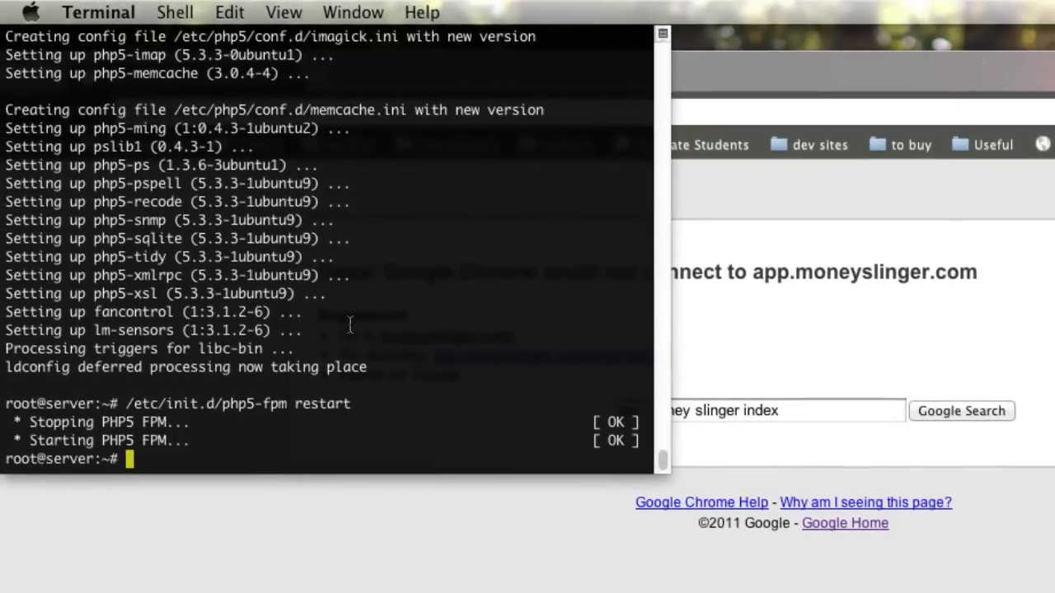
Restart php5-fpm and nginx using their /etc/init.d scripts.
{"action": "type", "text": "/etc/in"}
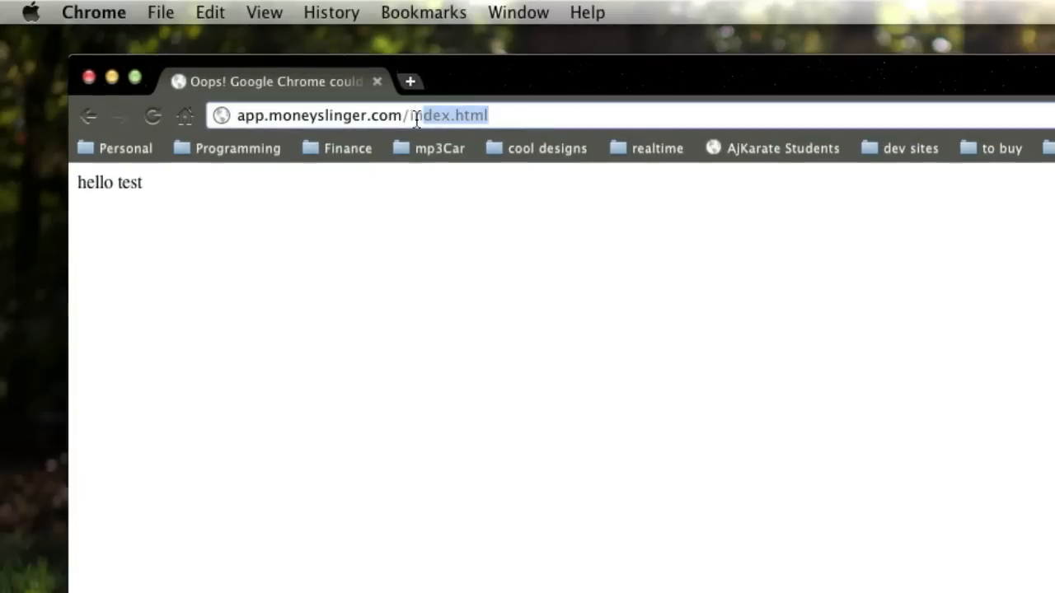
{"action": "type", "text": "nginx"}
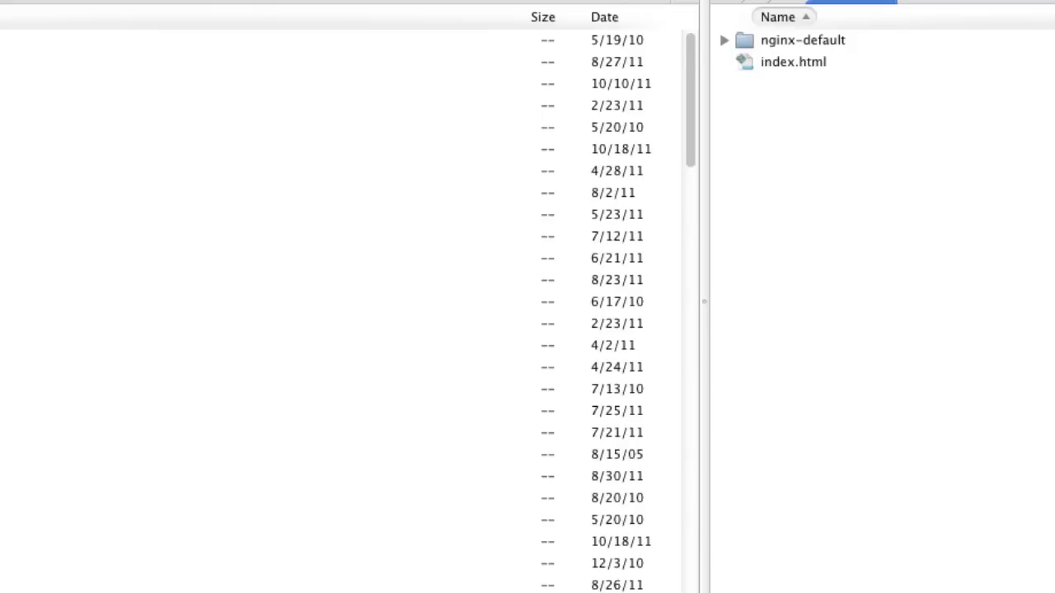
Delete the nginx-default folder and rename the hello test page to index.php.
{"action": "left_click", "coordinate": [801, 40]}
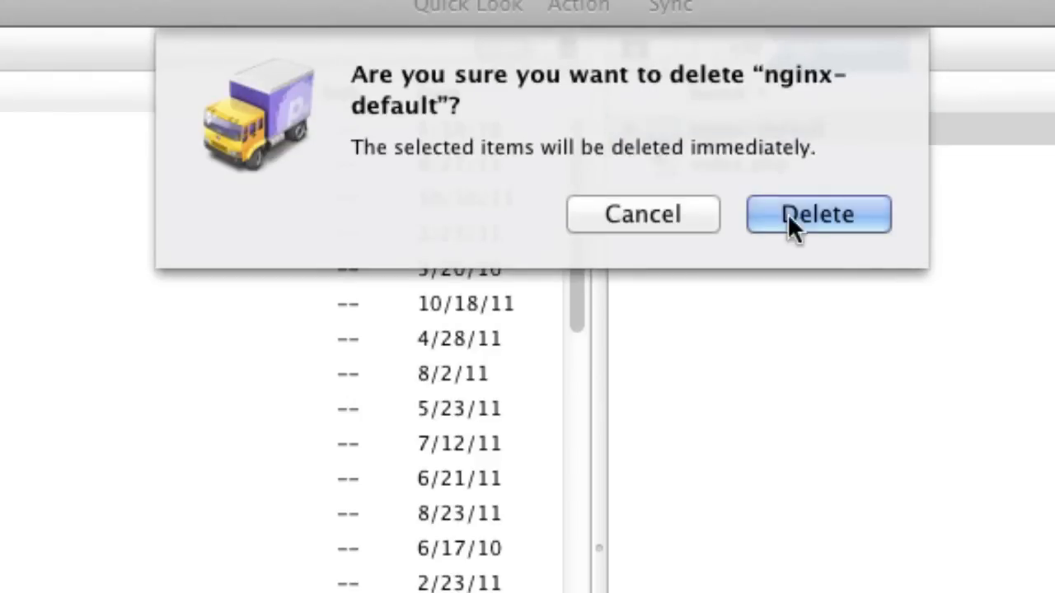
{"action": "left_click", "coordinate": [817, 215]}
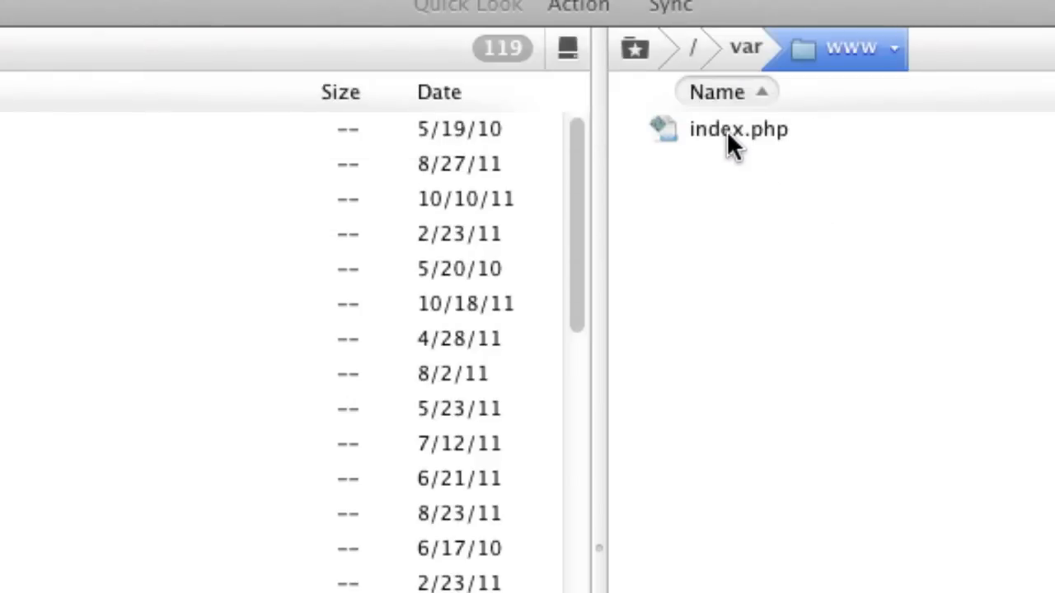
{"action": "type", "text": "hello te"}
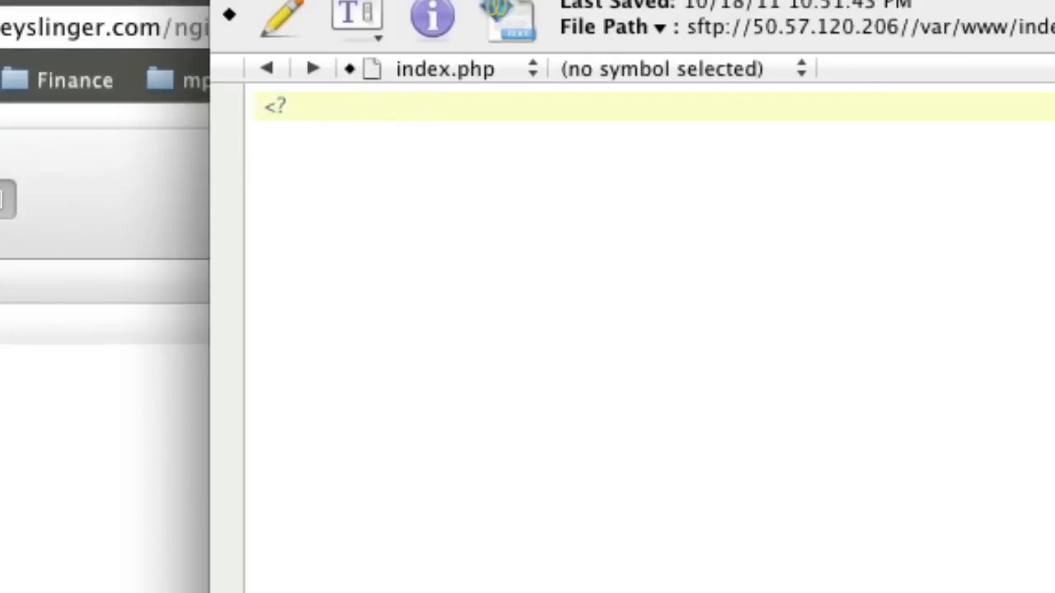
{"action": "type", "text": "php5-fpm restart"}
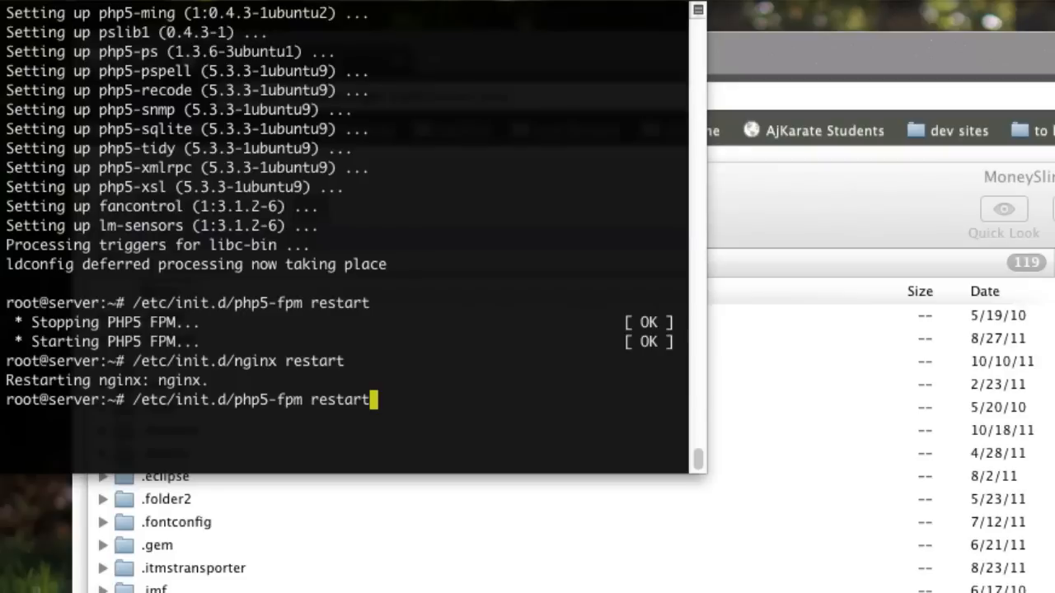
Restart PHP-FPM and view index.php's phpinfo page for PHP 5.3.3 via FPM/FastCGI.
{"action": "key", "text": "enter"}
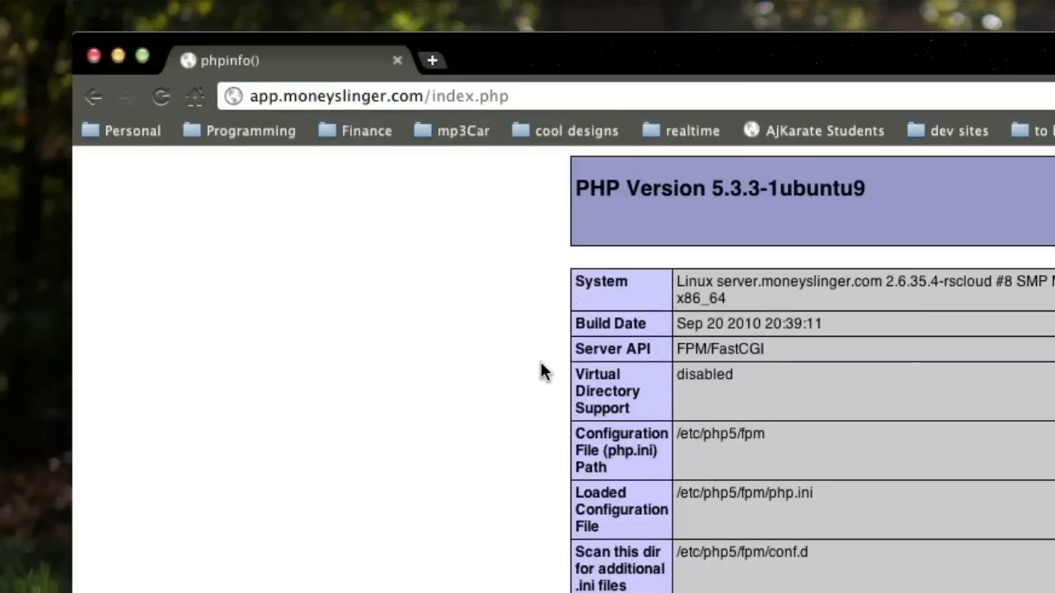
{"action": "scroll", "scroll_direction": "down", "scroll_amount": 3}
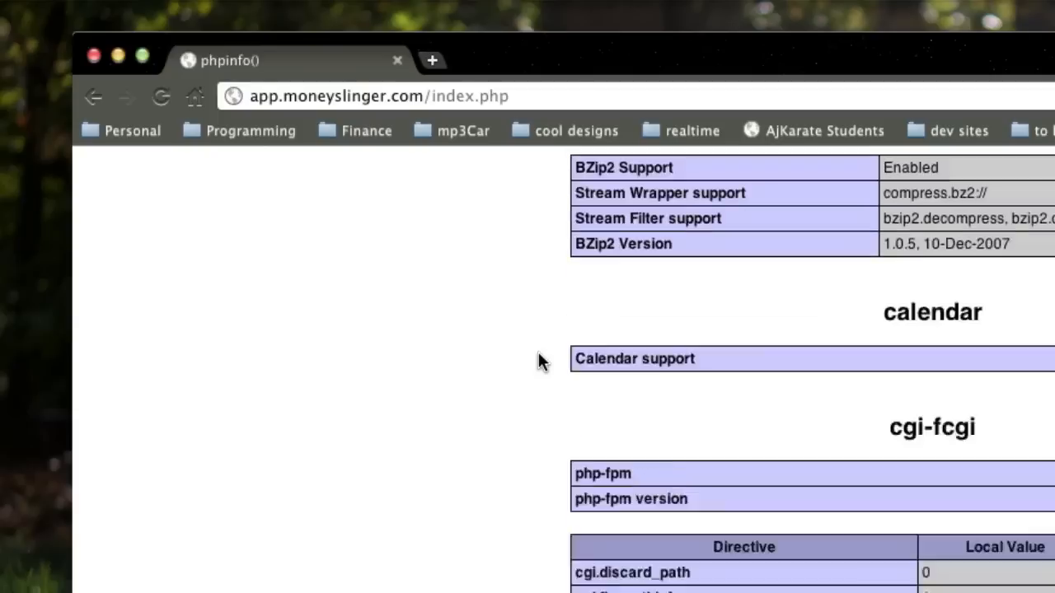
{"action": "scroll", "scroll_direction": "up", "scroll_amount": 3}
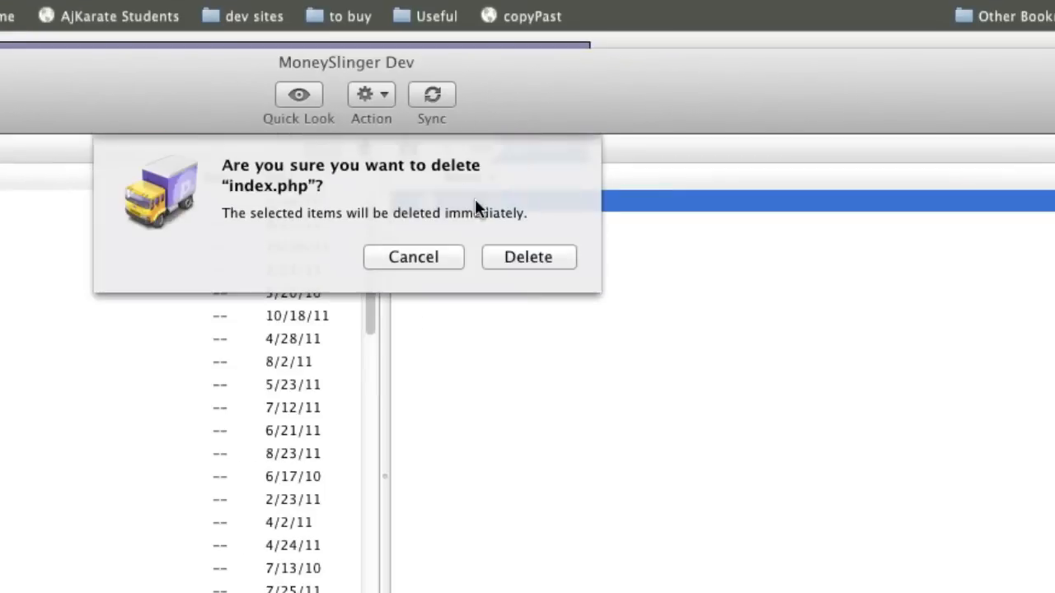
Confirm deleting index.php from /var/www and go up to the var folder.
{"action": "left_click", "coordinate": [528, 256]}
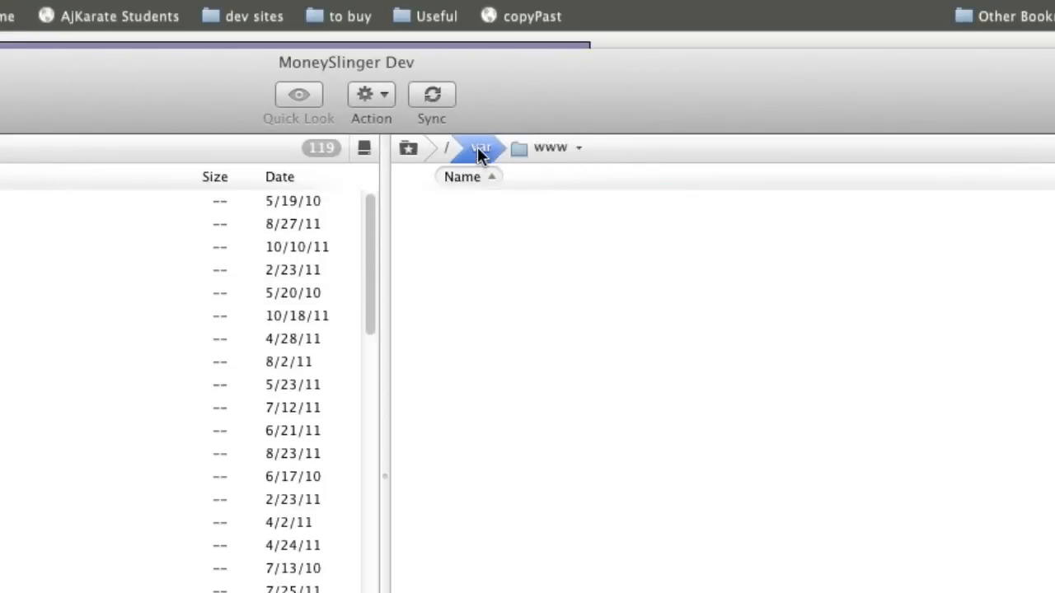
{"action": "left_click", "coordinate": [480, 147]}
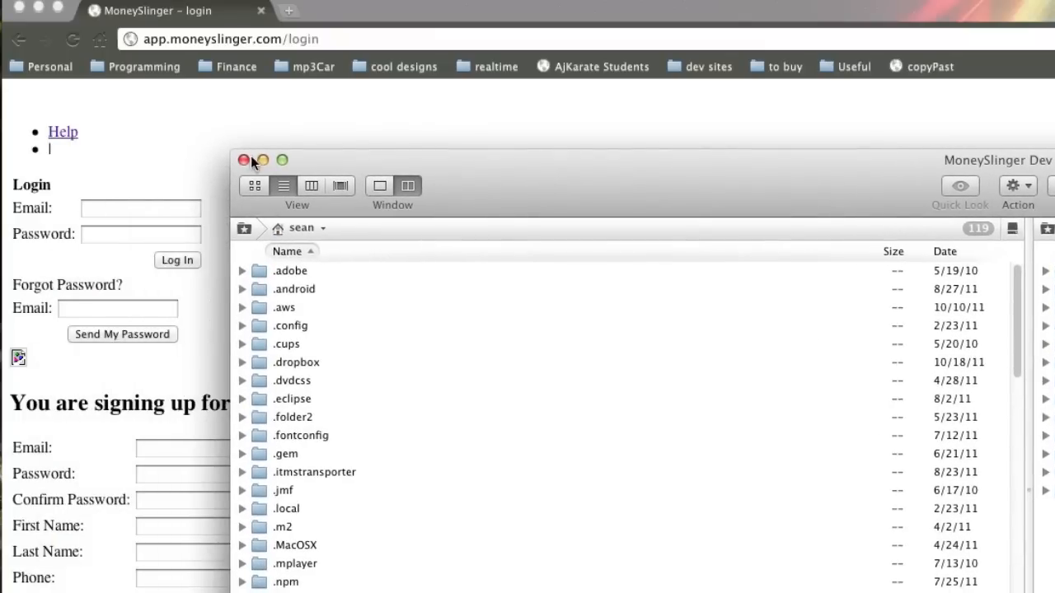
Close Transmit and check the unstyled login page's stylesheet load errors.
{"action": "left_click", "coordinate": [244, 160]}
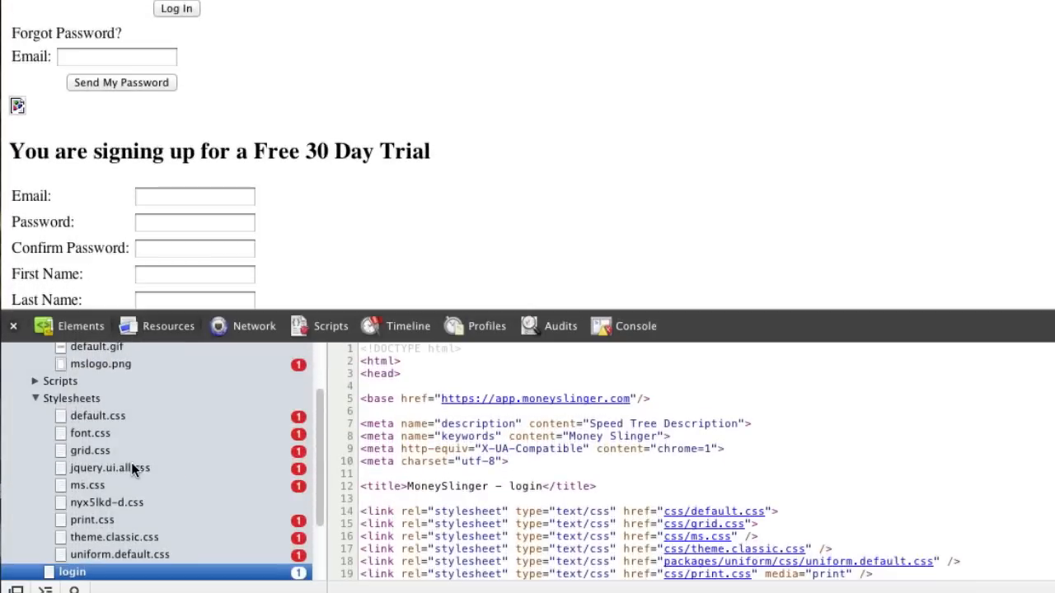
{"action": "mouse_move", "coordinate": [130, 470]}
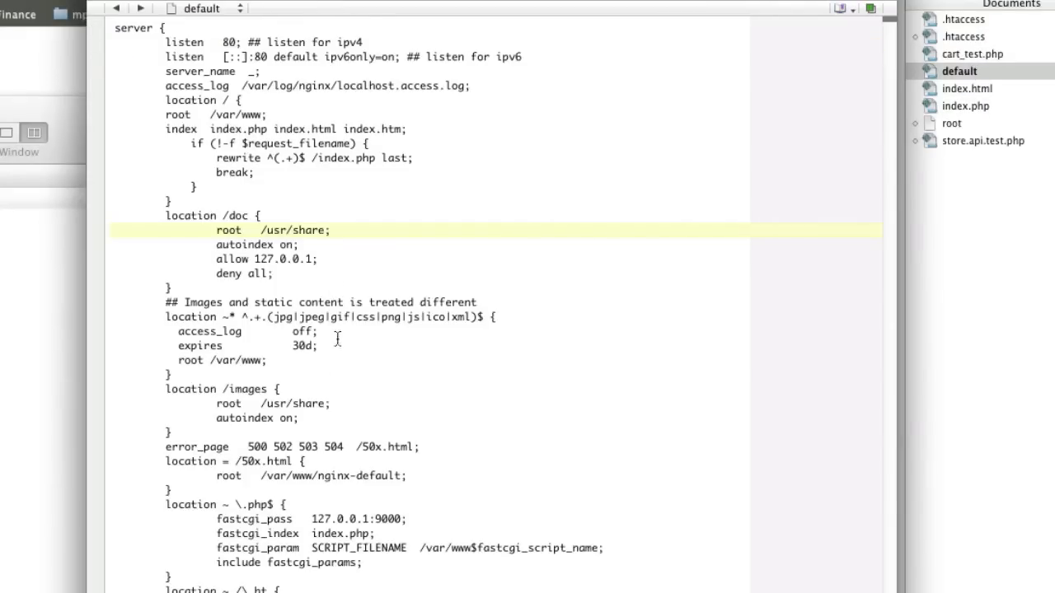
{"action": "left_click", "coordinate": [330, 230]}
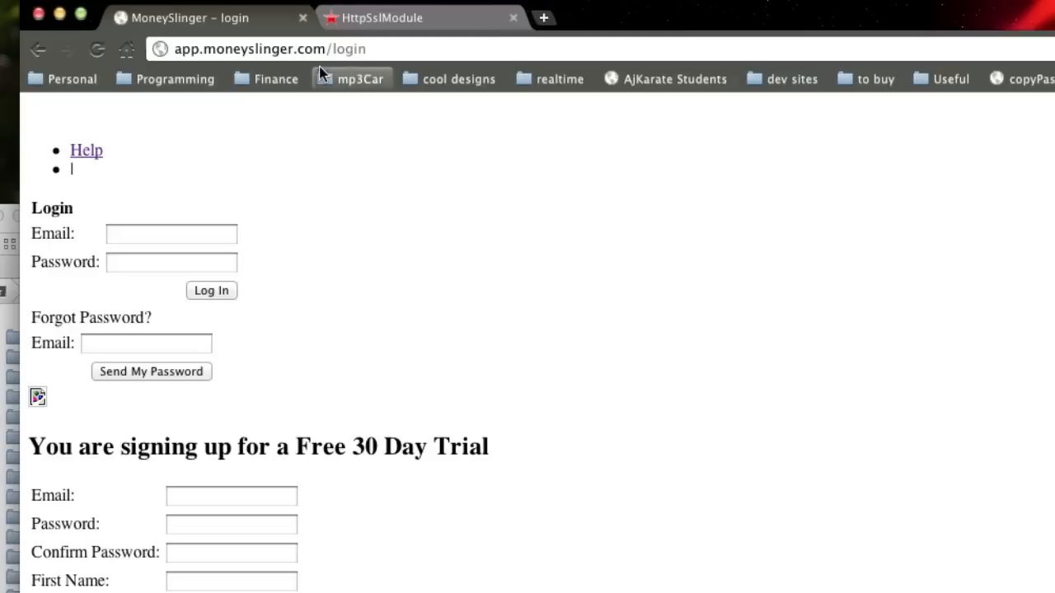
{"action": "left_click", "coordinate": [202, 48]}
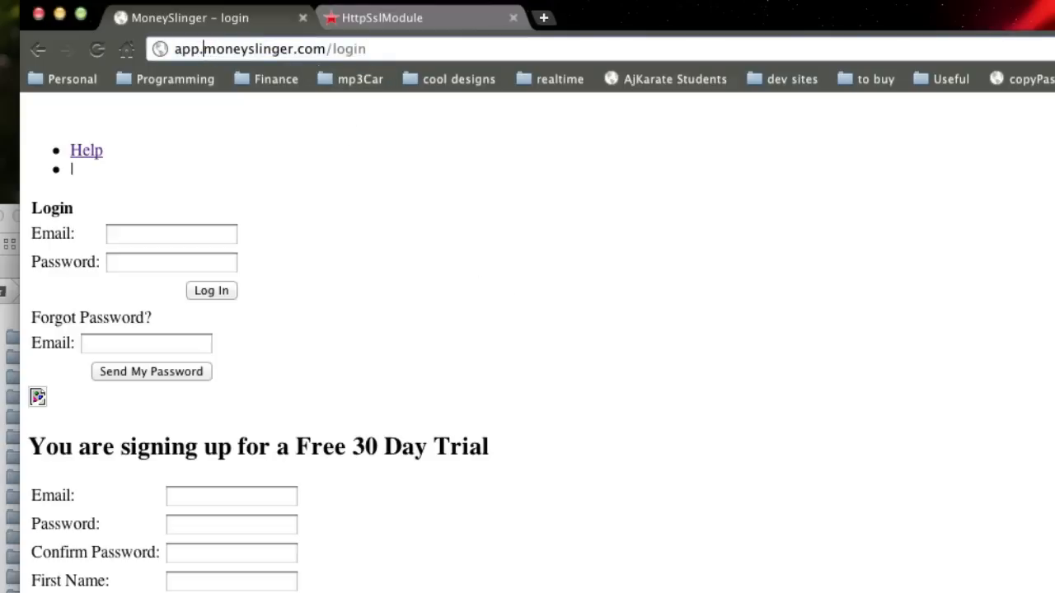
{"action": "type", "text": "https://"}
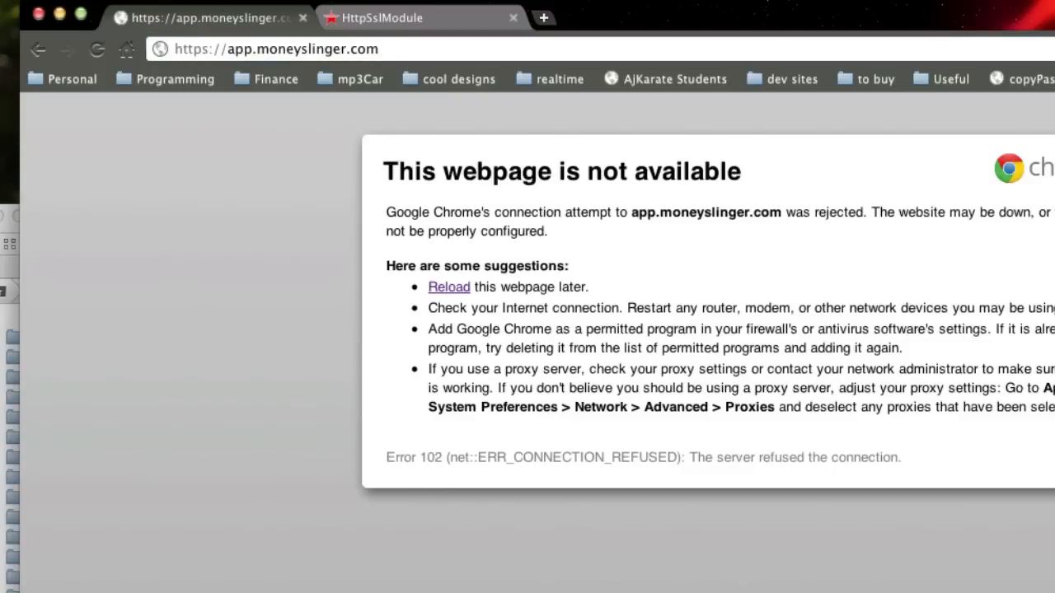
{"action": "mouse_move", "coordinate": [598, 455]}
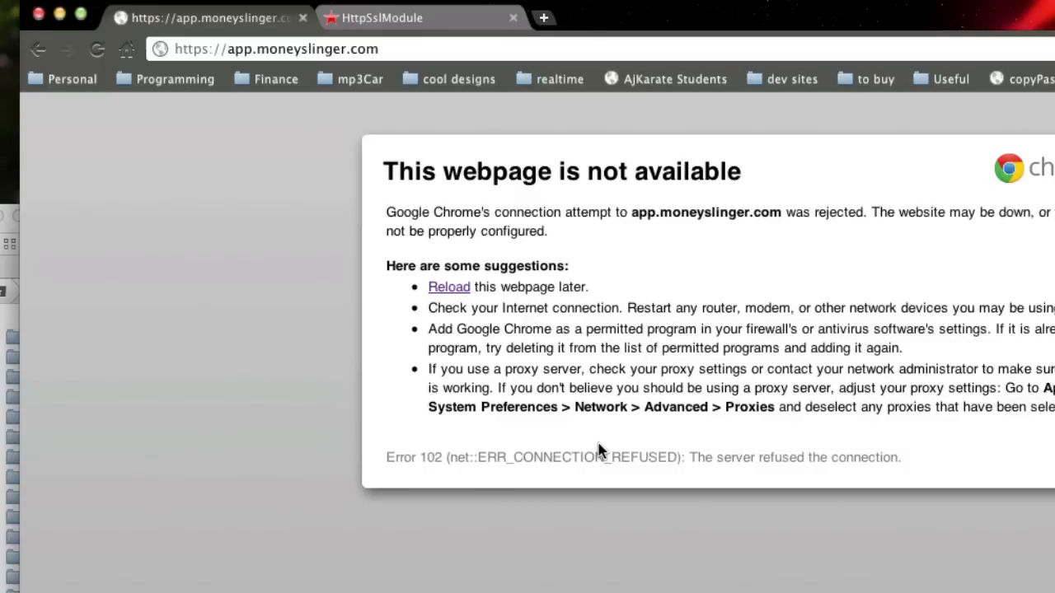
{"action": "mouse_move", "coordinate": [599, 451]}
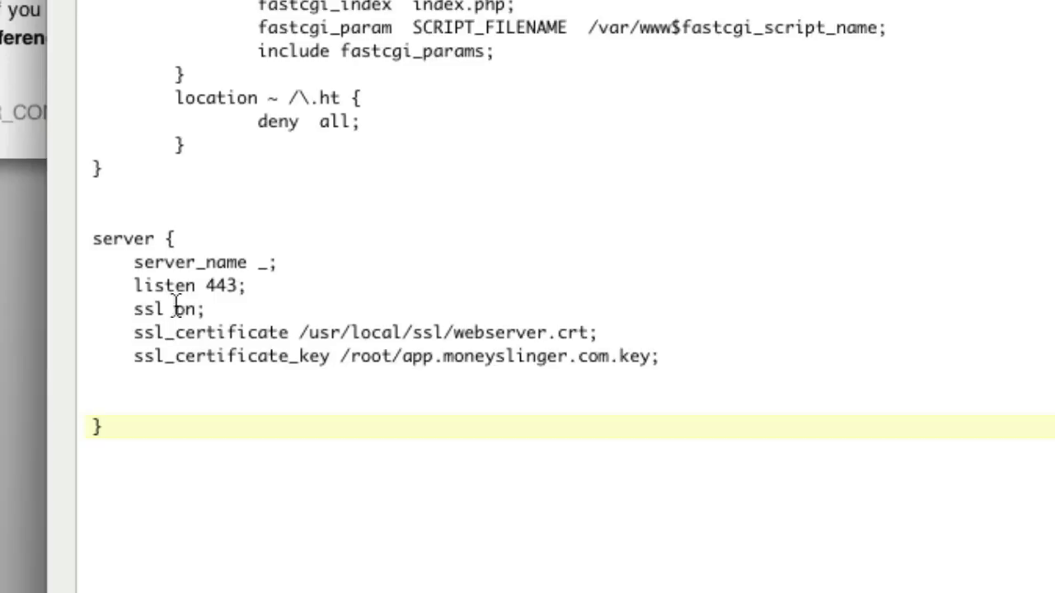
Edit the port-443 SSL server block lines in the nginx default site file.
{"action": "triple_click", "coordinate": [363, 332]}
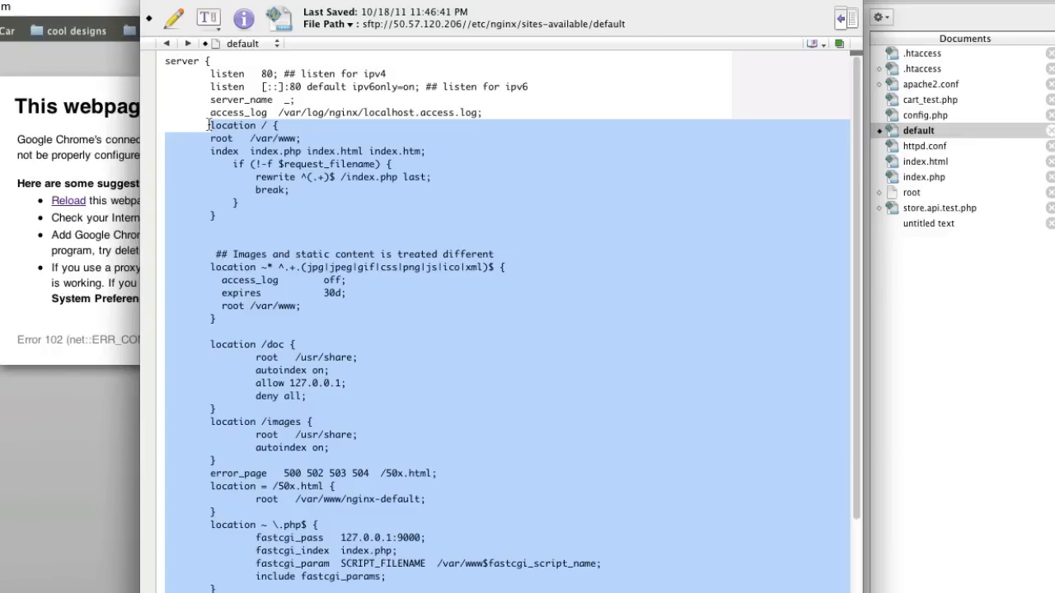
{"action": "scroll", "scroll_direction": "down", "scroll_amount": 3}
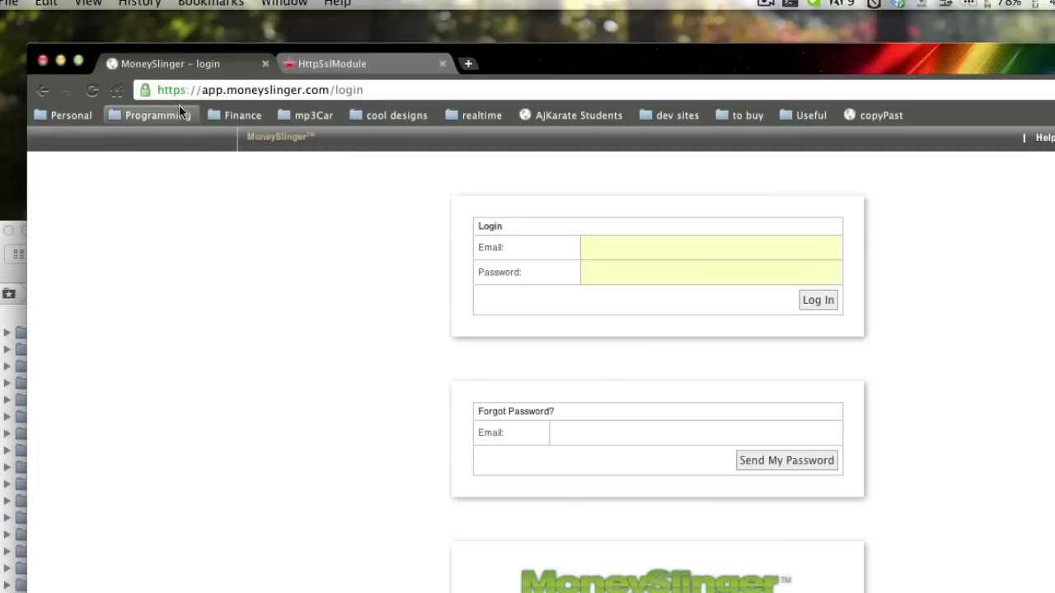
{"action": "mouse_move", "coordinate": [357, 382]}
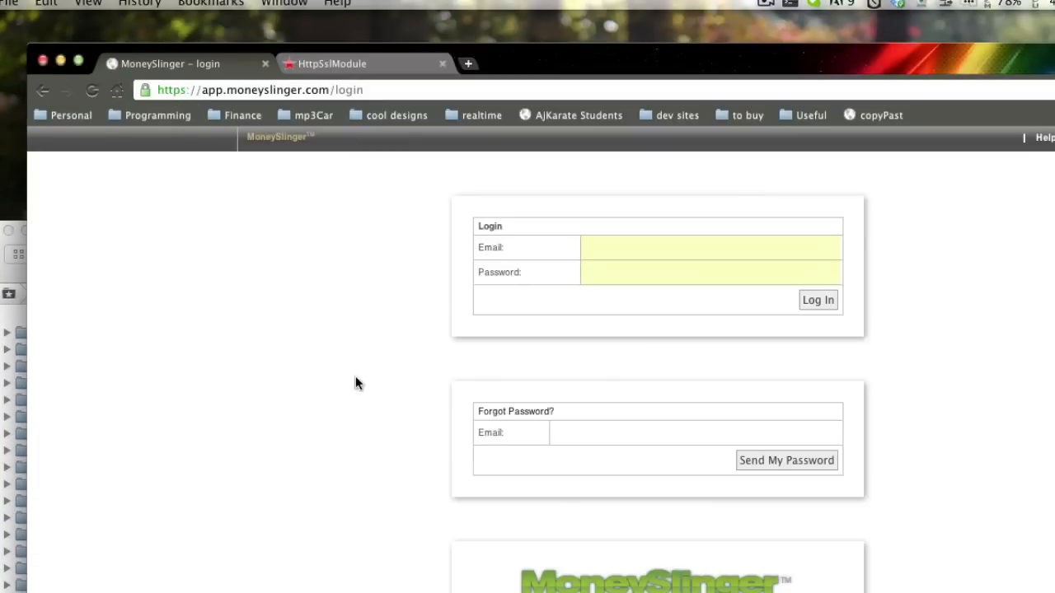
{"action": "mouse_move", "coordinate": [429, 301]}
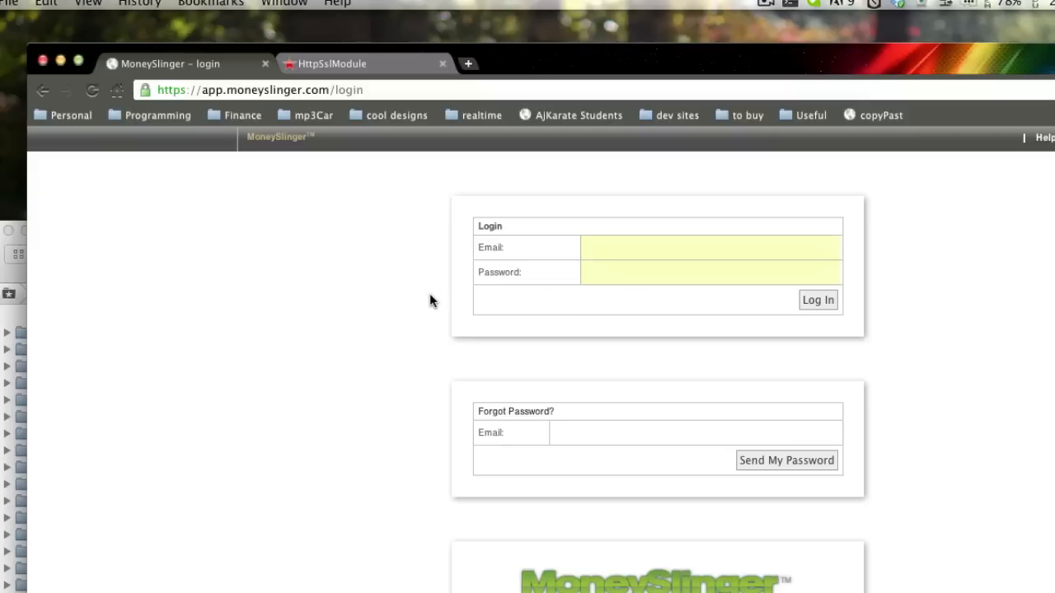